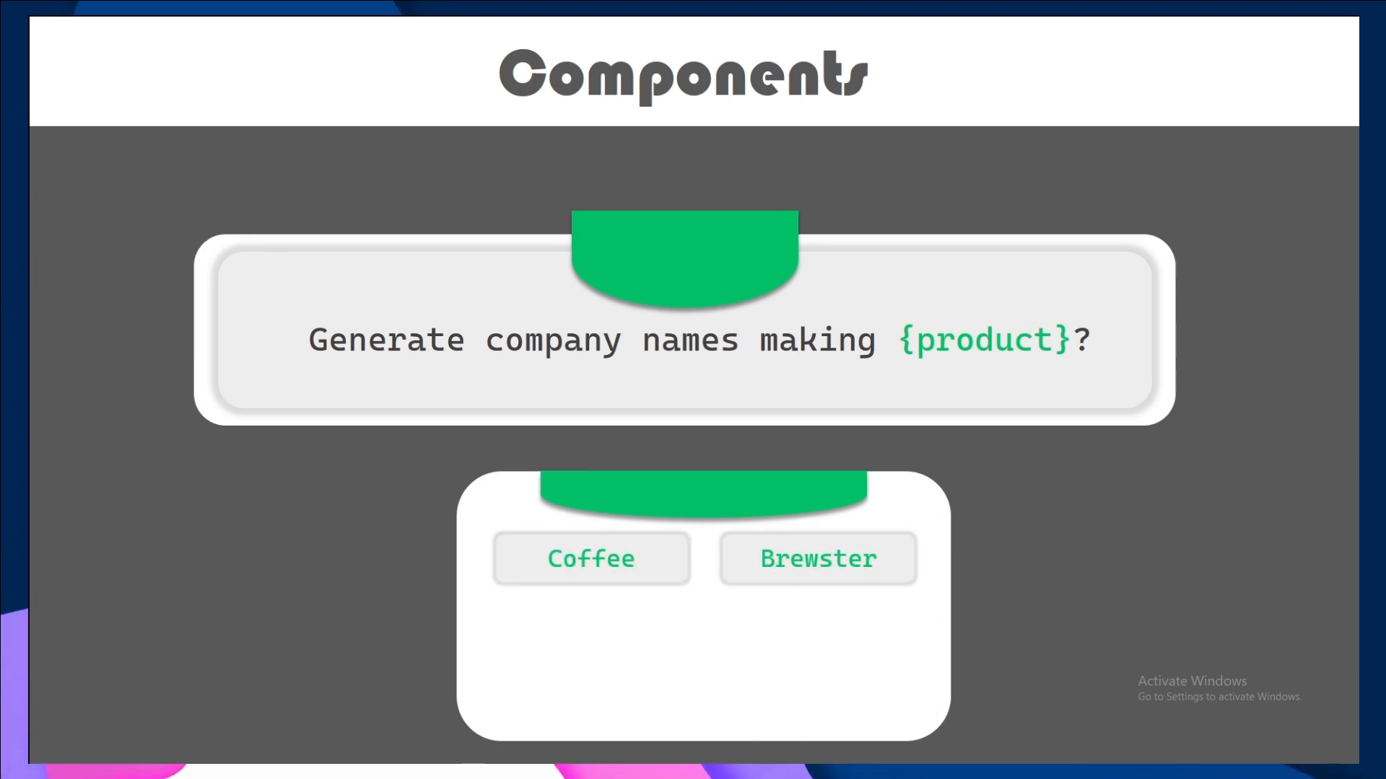
# Advance past the Components slide to the editor showing tut-1.py
pyautogui.click(590, 619)
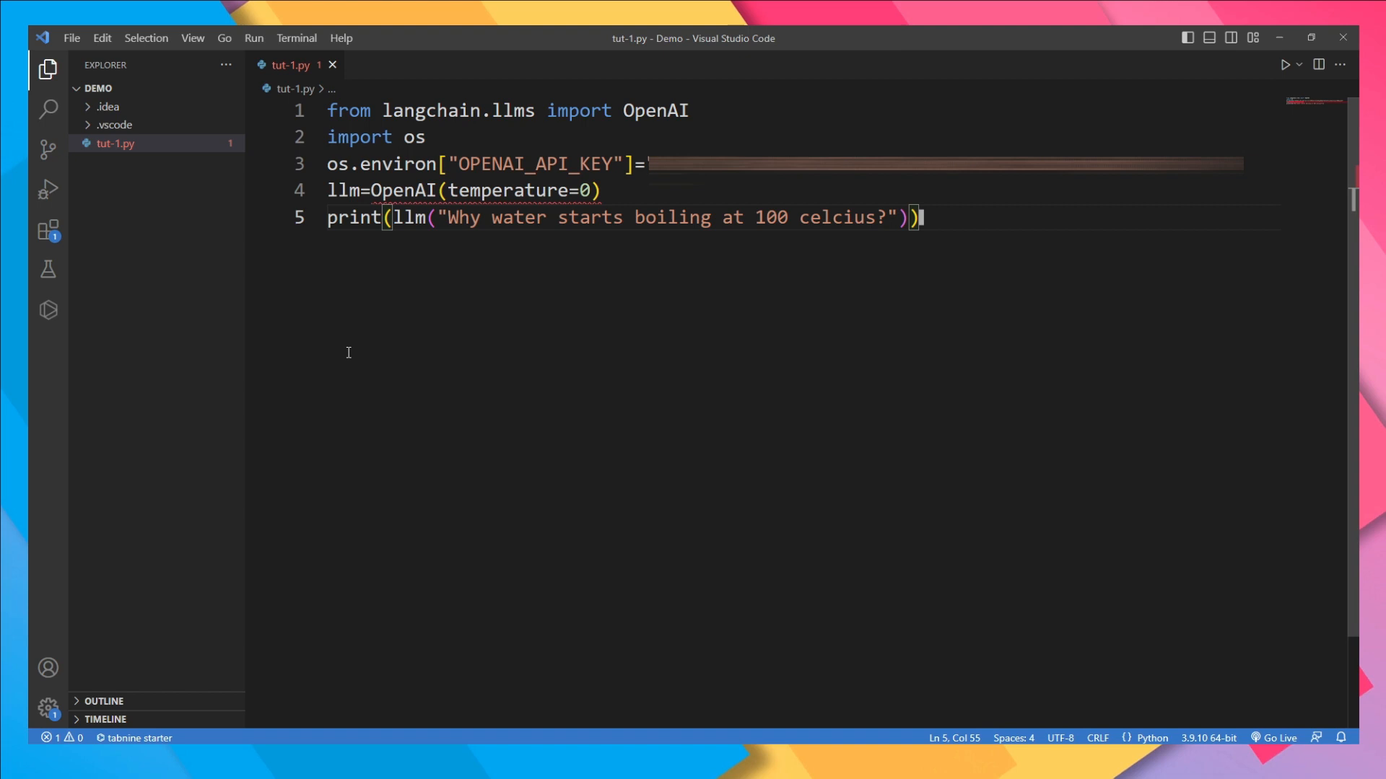
# Create tut-2.py with 'from langchain import PromptTemplate' and start a template string
pyautogui.click(174, 89)
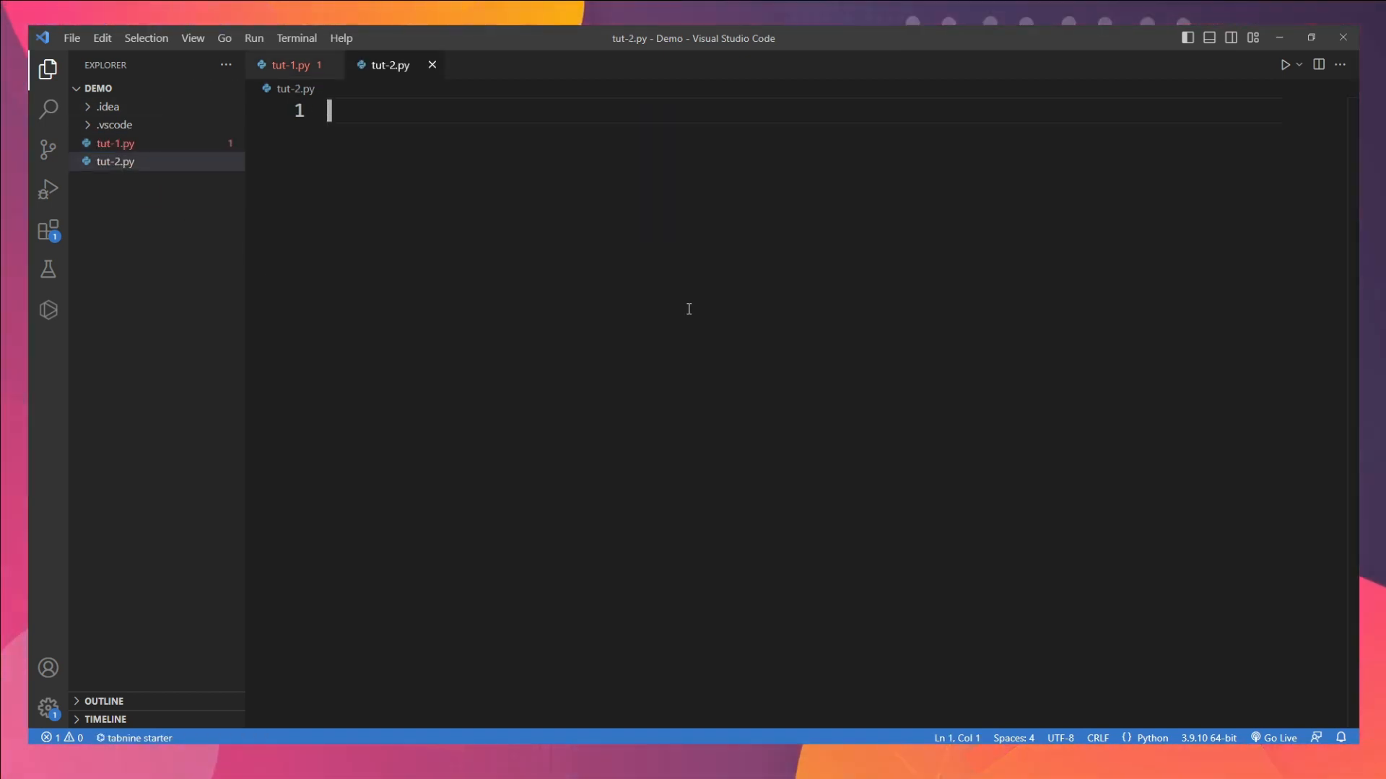
pyautogui.write('from la')
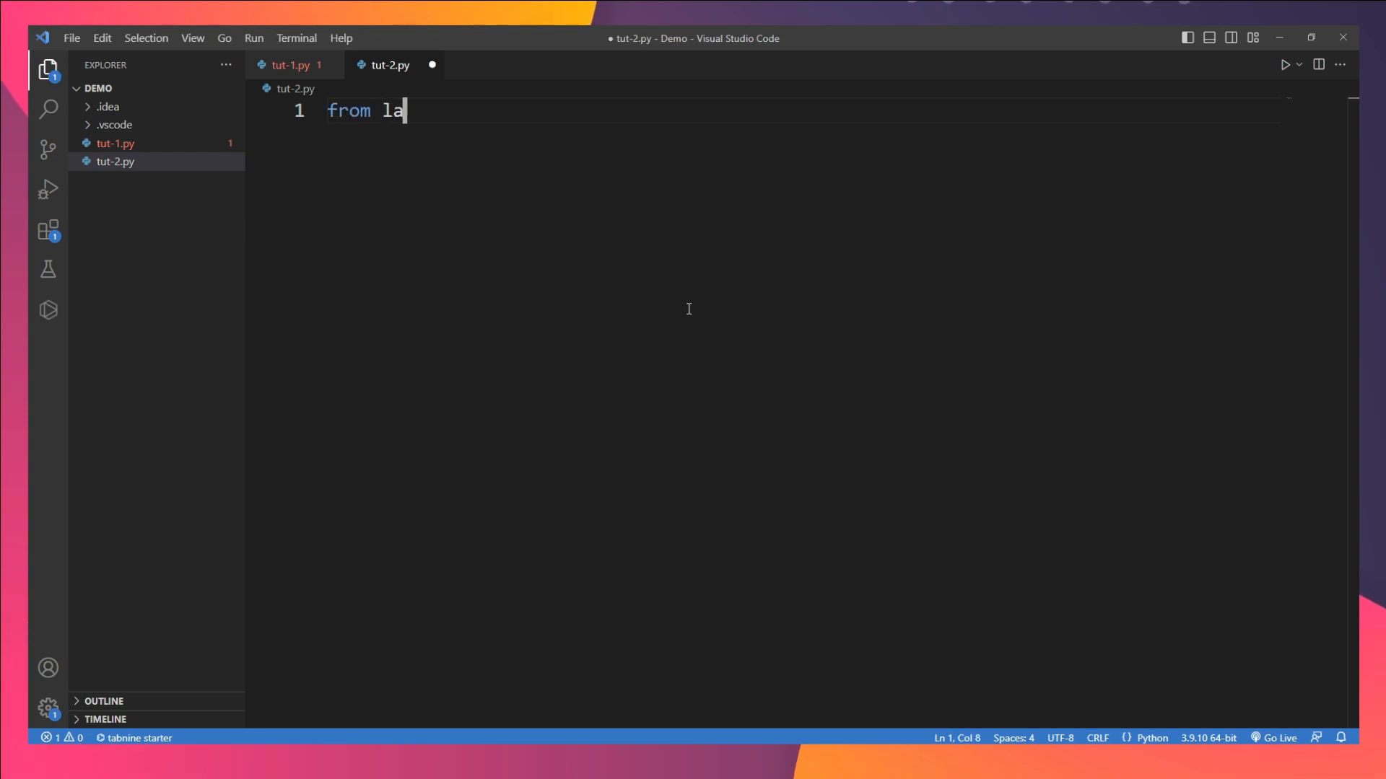
pyautogui.write('ngchain import PromptTemplate')
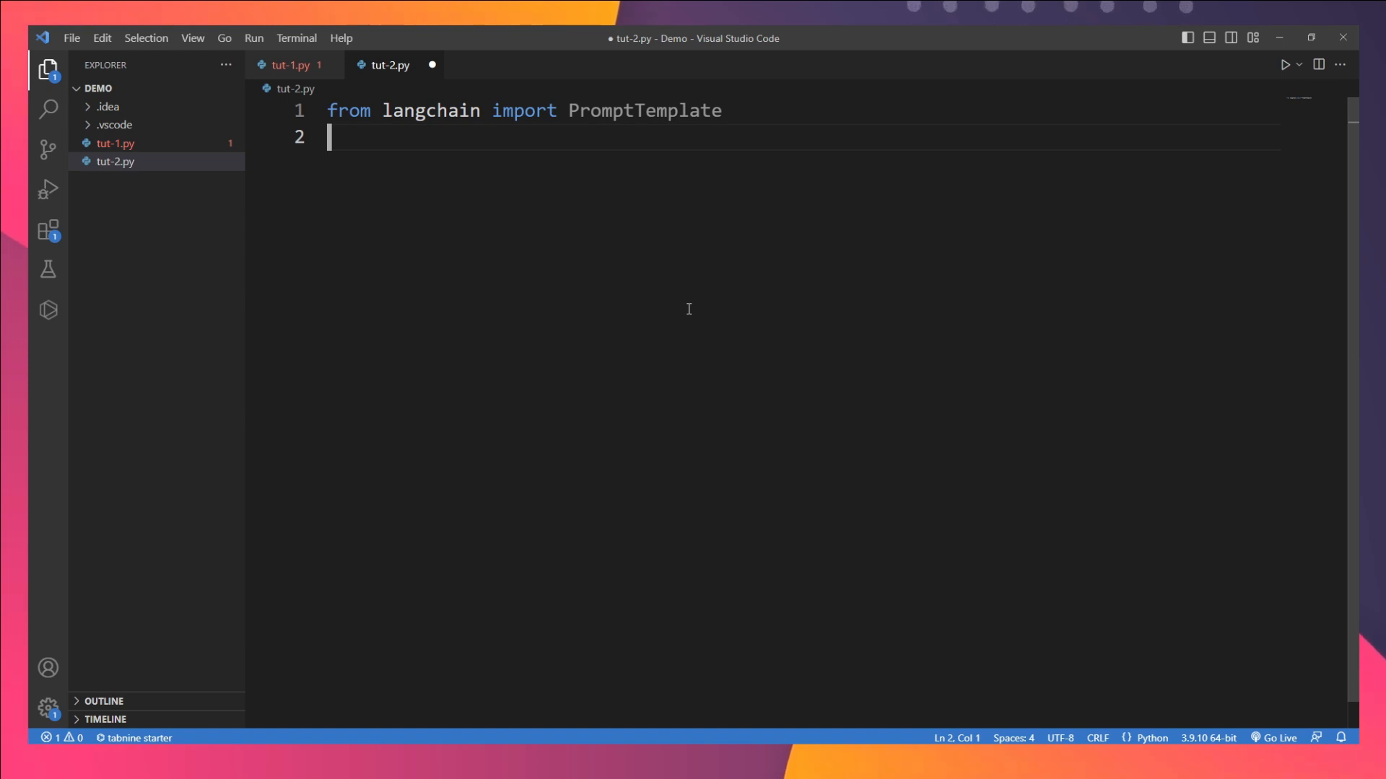
pyautogui.write('template="""')
pyautogui.write('I want you')
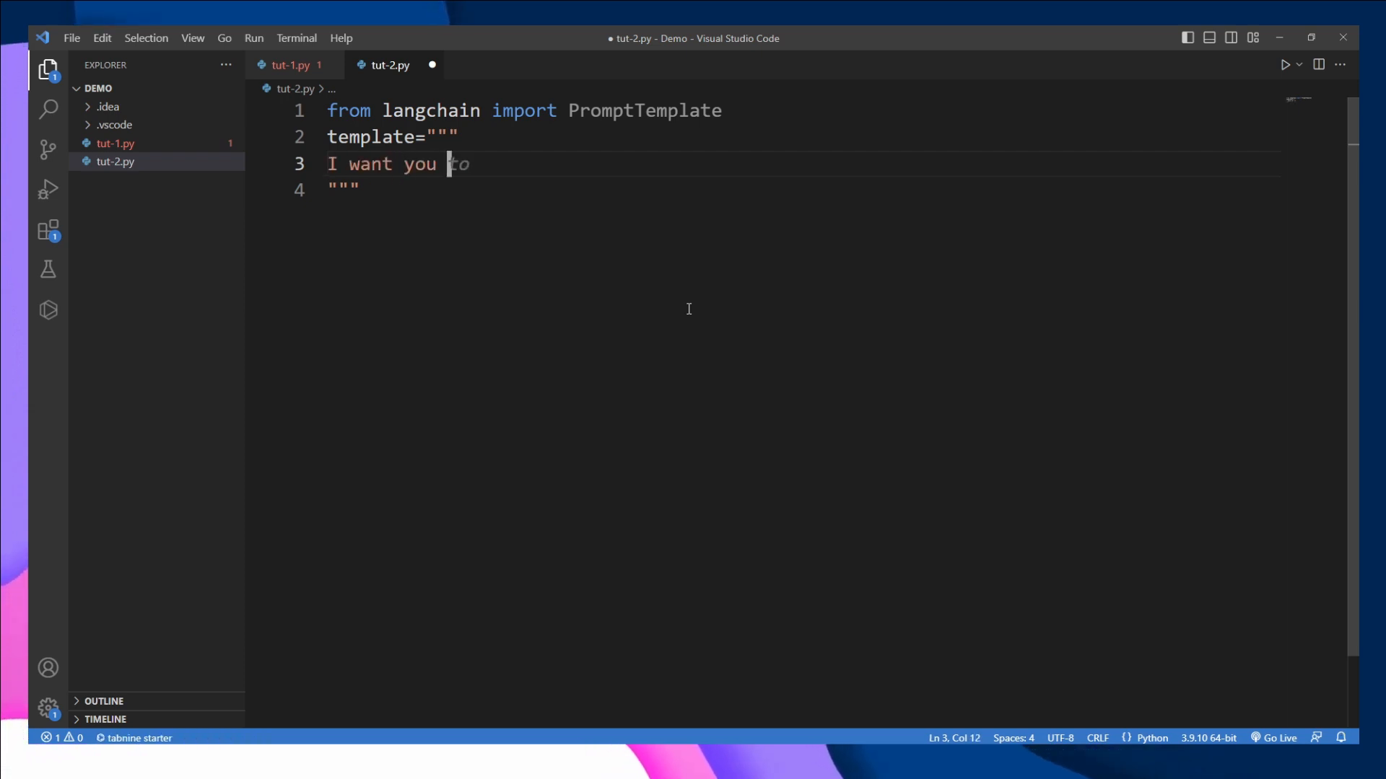
# Write the naming-consultant prompt asking for a good company name for {product_name}
pyautogui.write('to act as a naming consu')
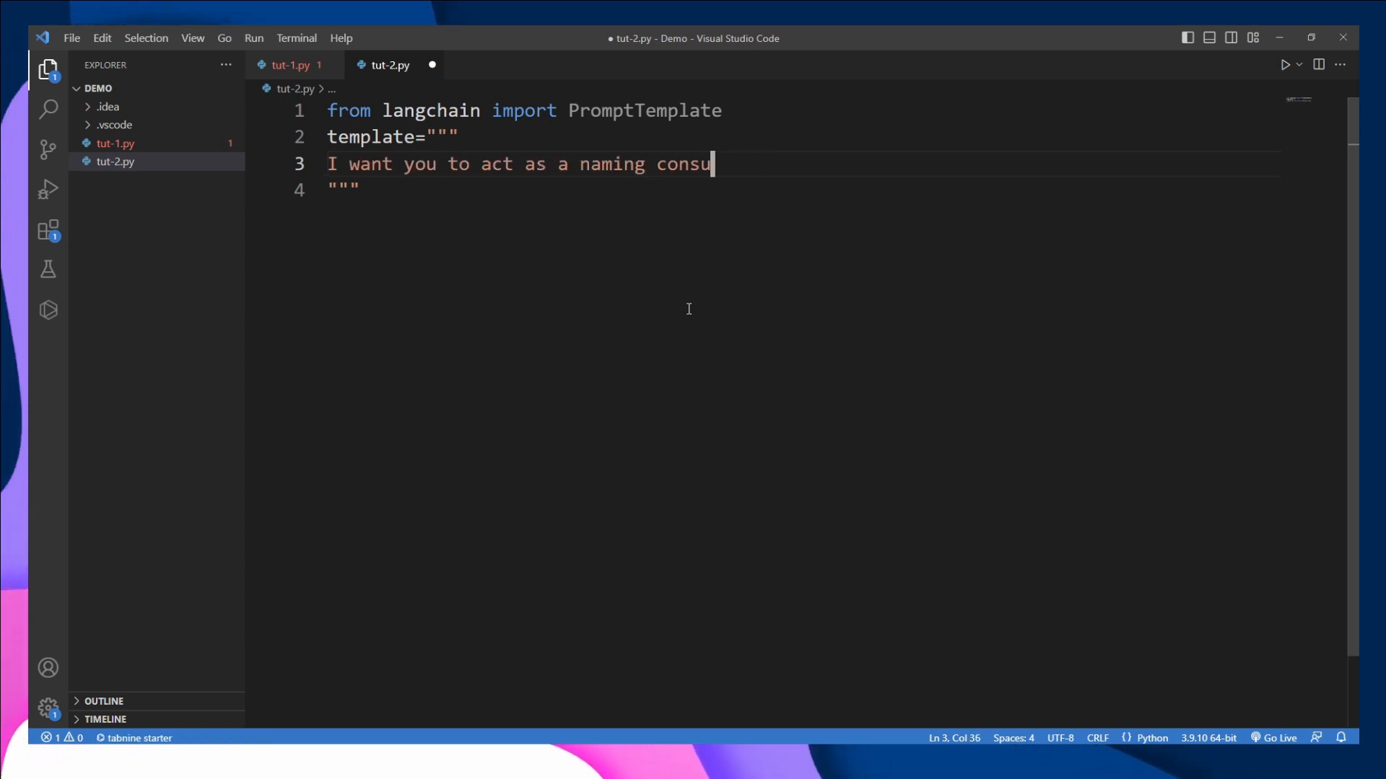
pyautogui.write('ltant for new c')
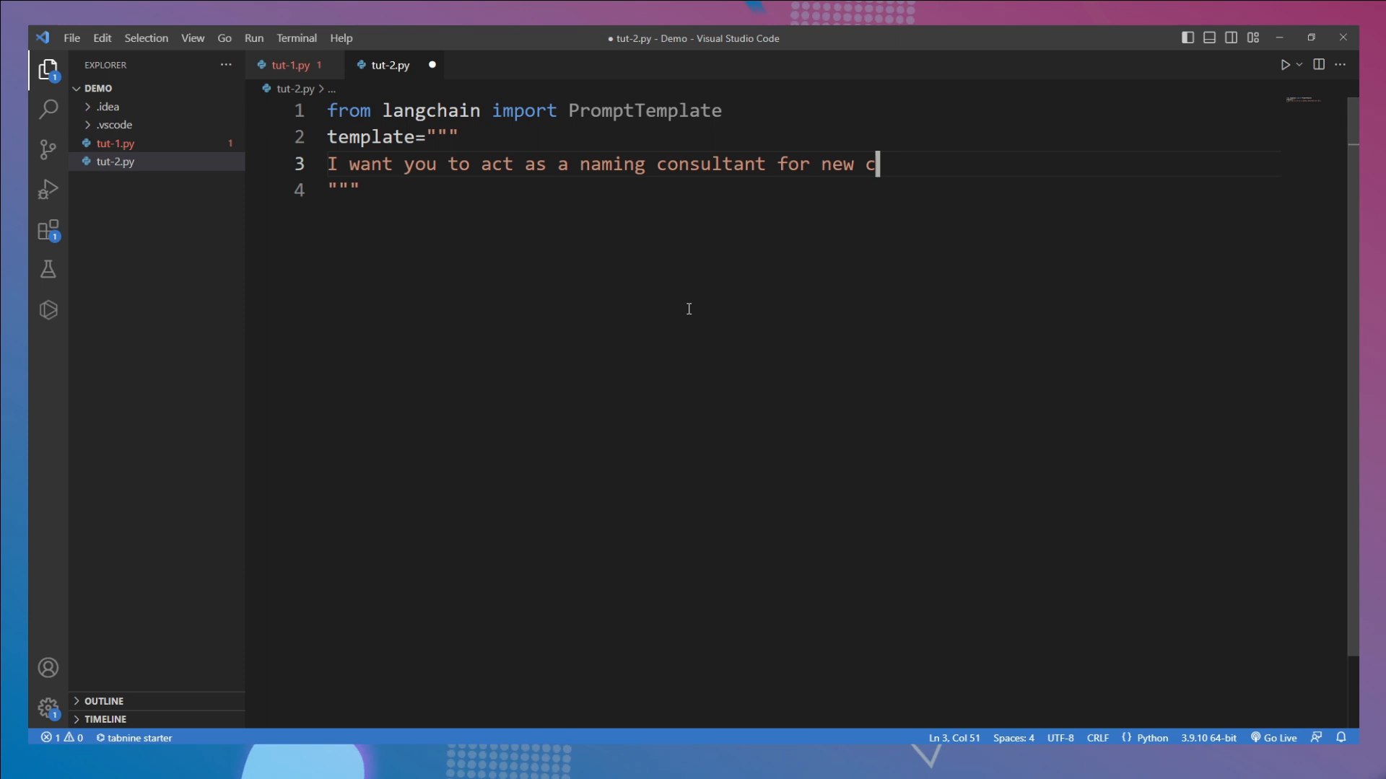
pyautogui.write('ompanies. What is a')
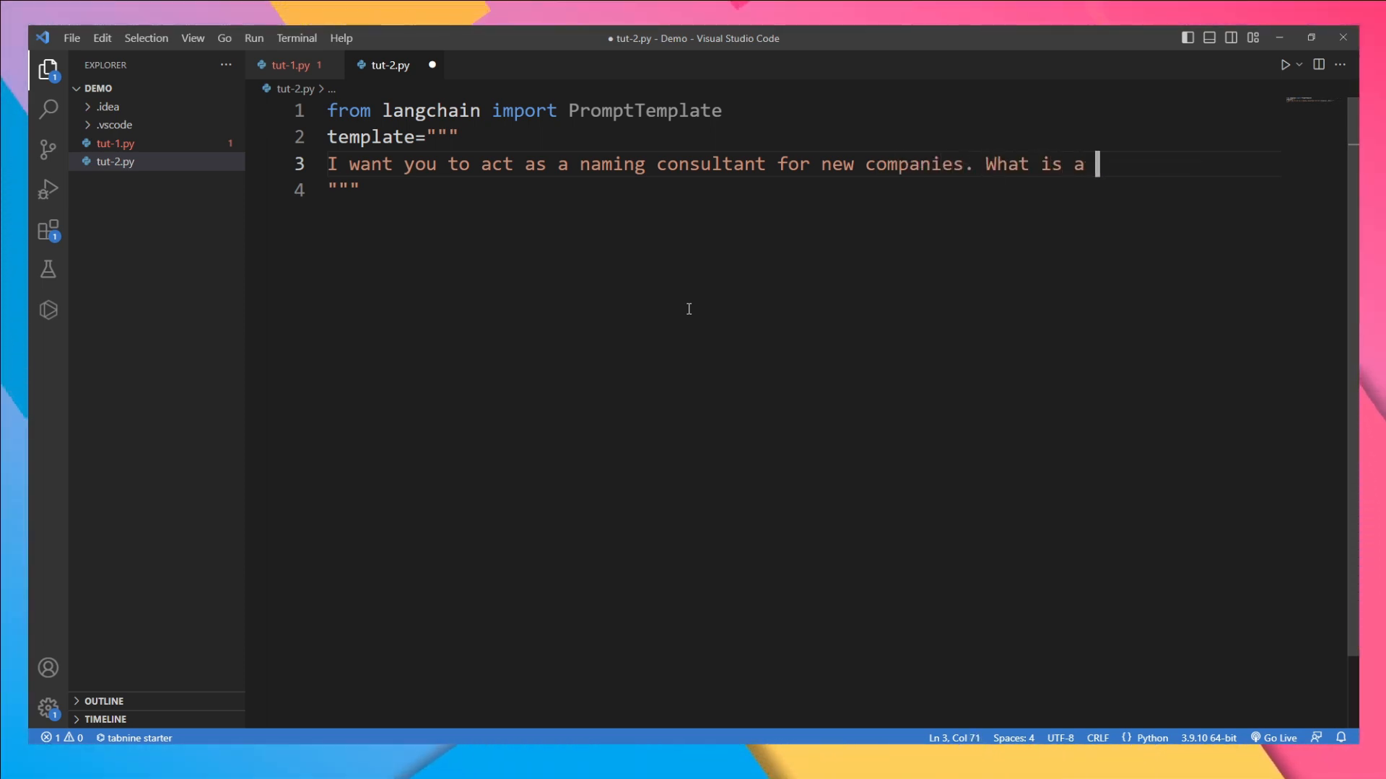
pyautogui.write('good name for a company that make')
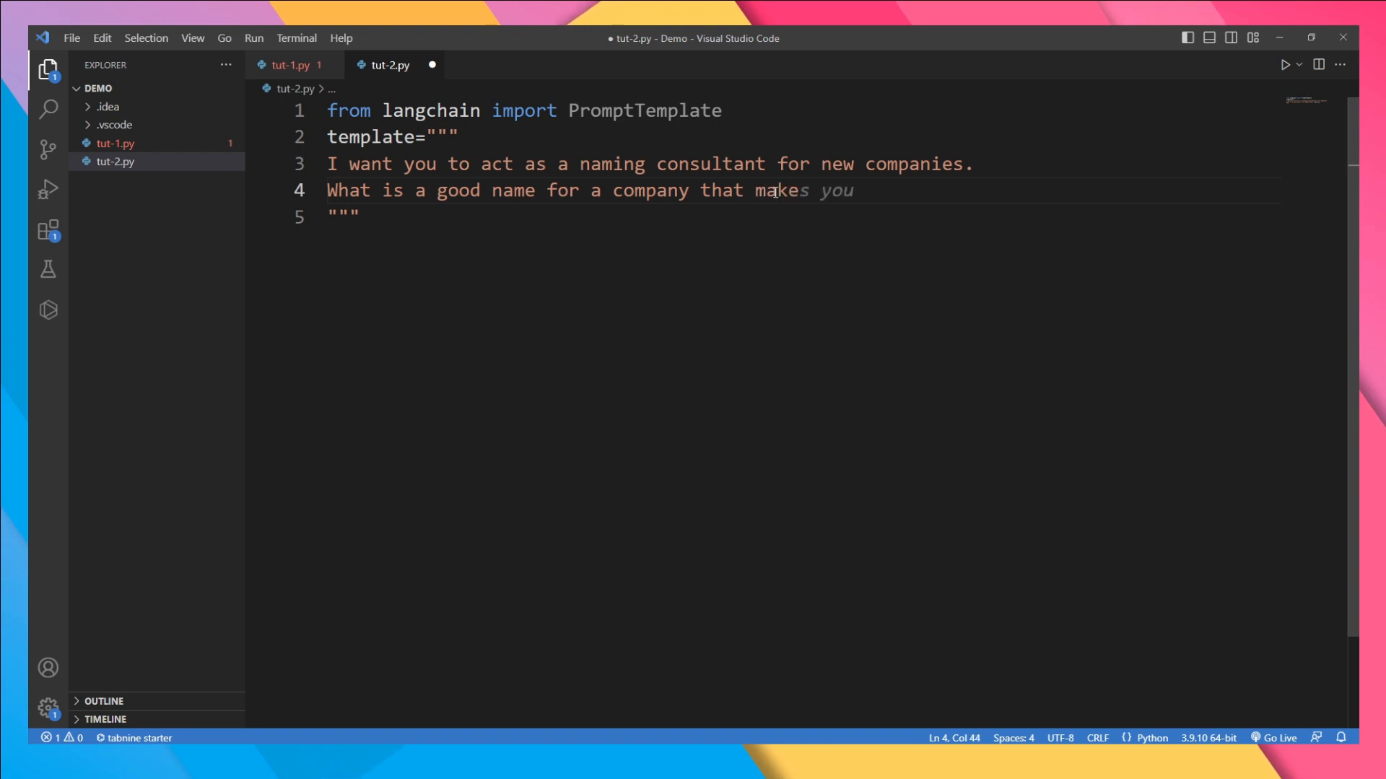
pyautogui.write('{}')
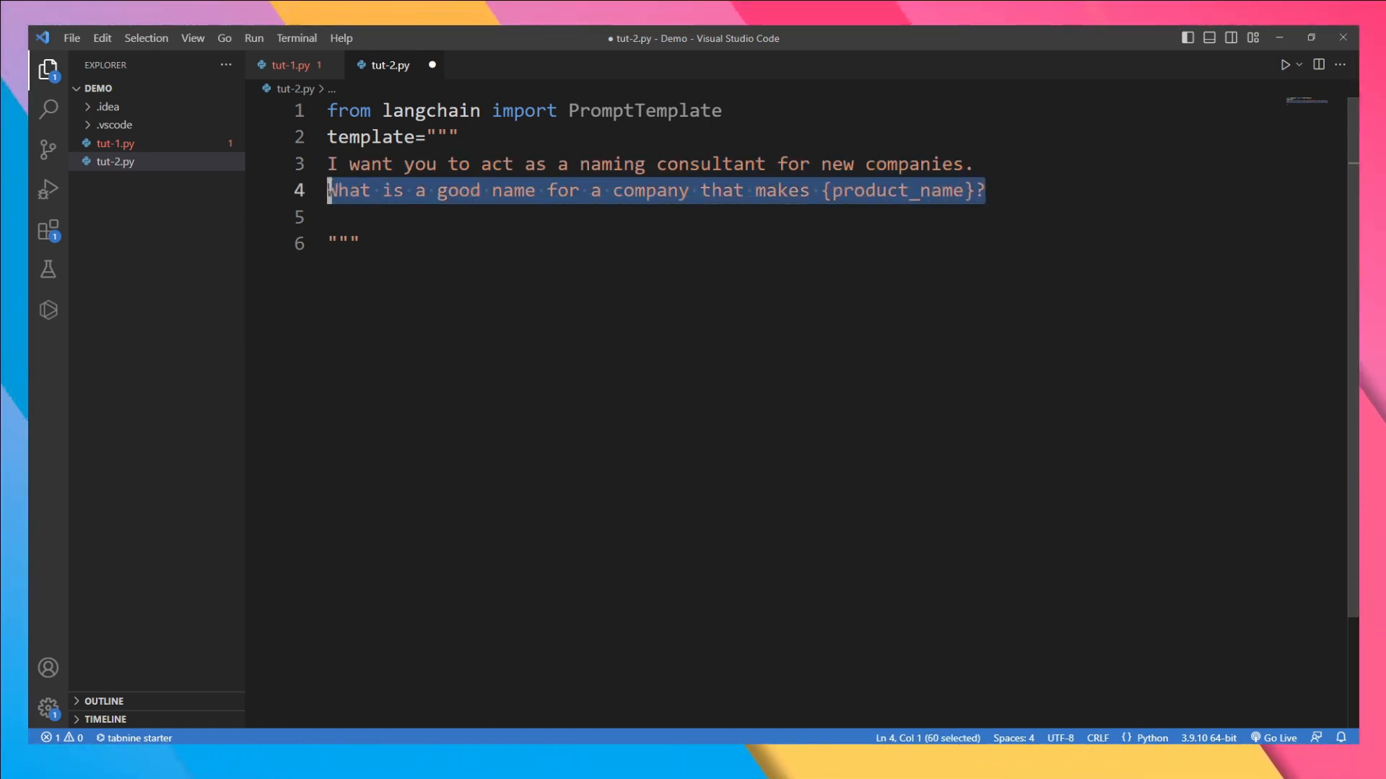
# Add example pairs coffee/Brewster, shoes/Solemate, candles/Wickr and start prompt_template = PromptTemplate
pyautogui.click(362, 217)
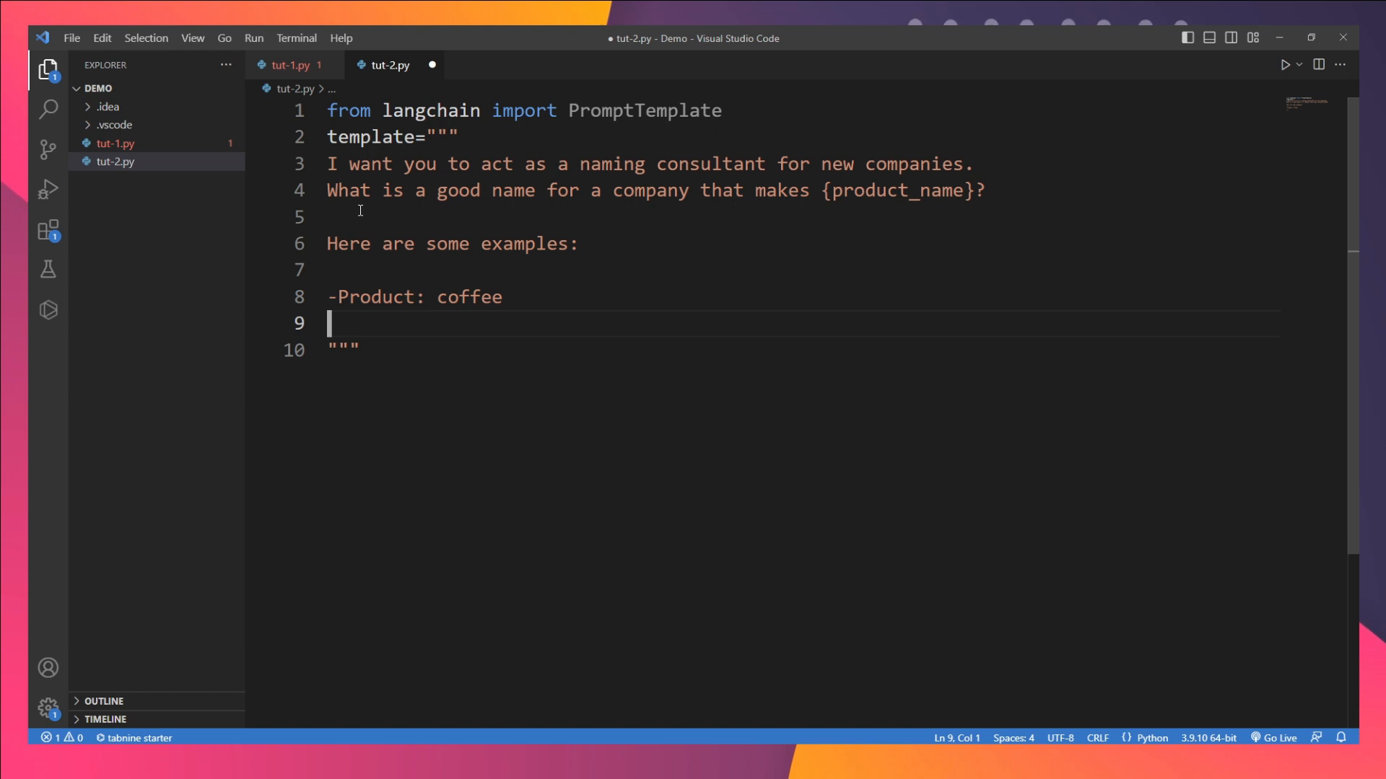
pyautogui.write('-Name: Brewster')
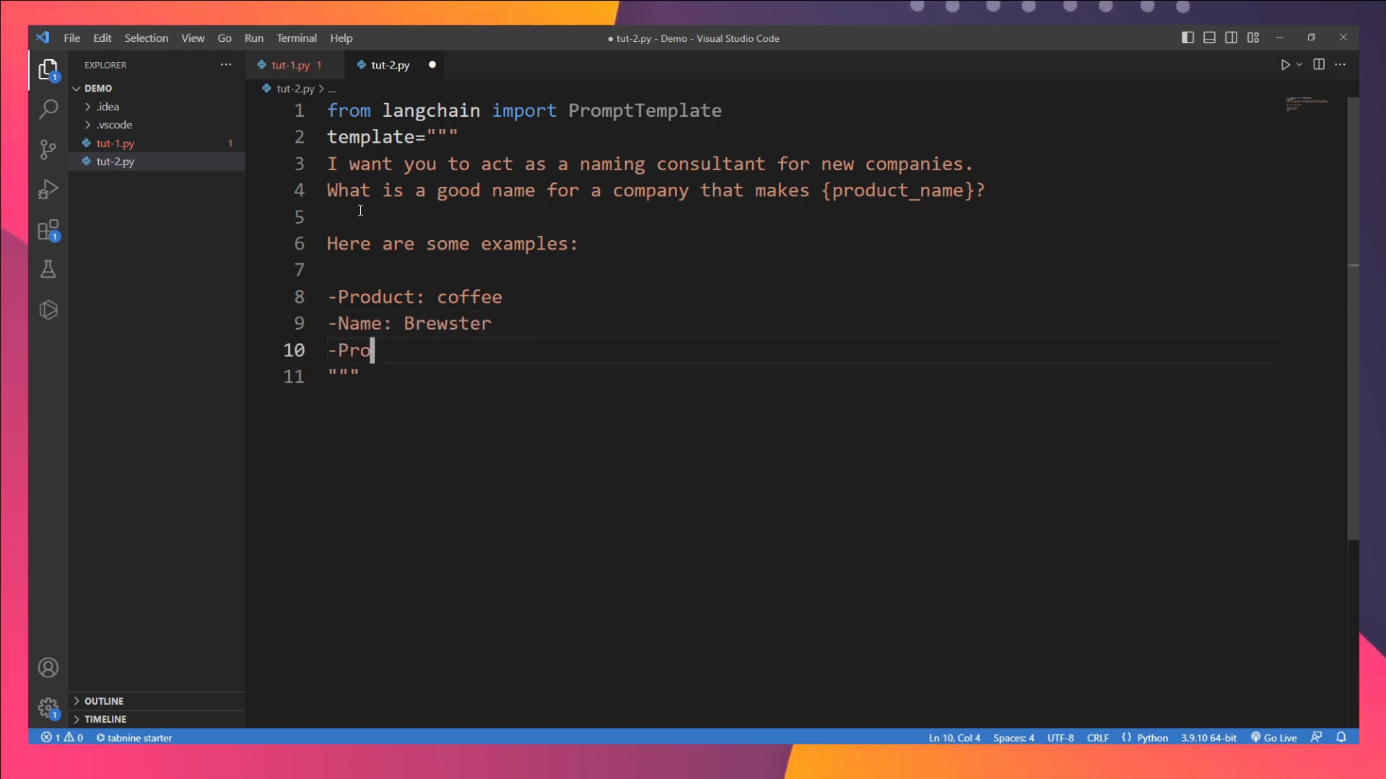
pyautogui.write('duct: shoes')
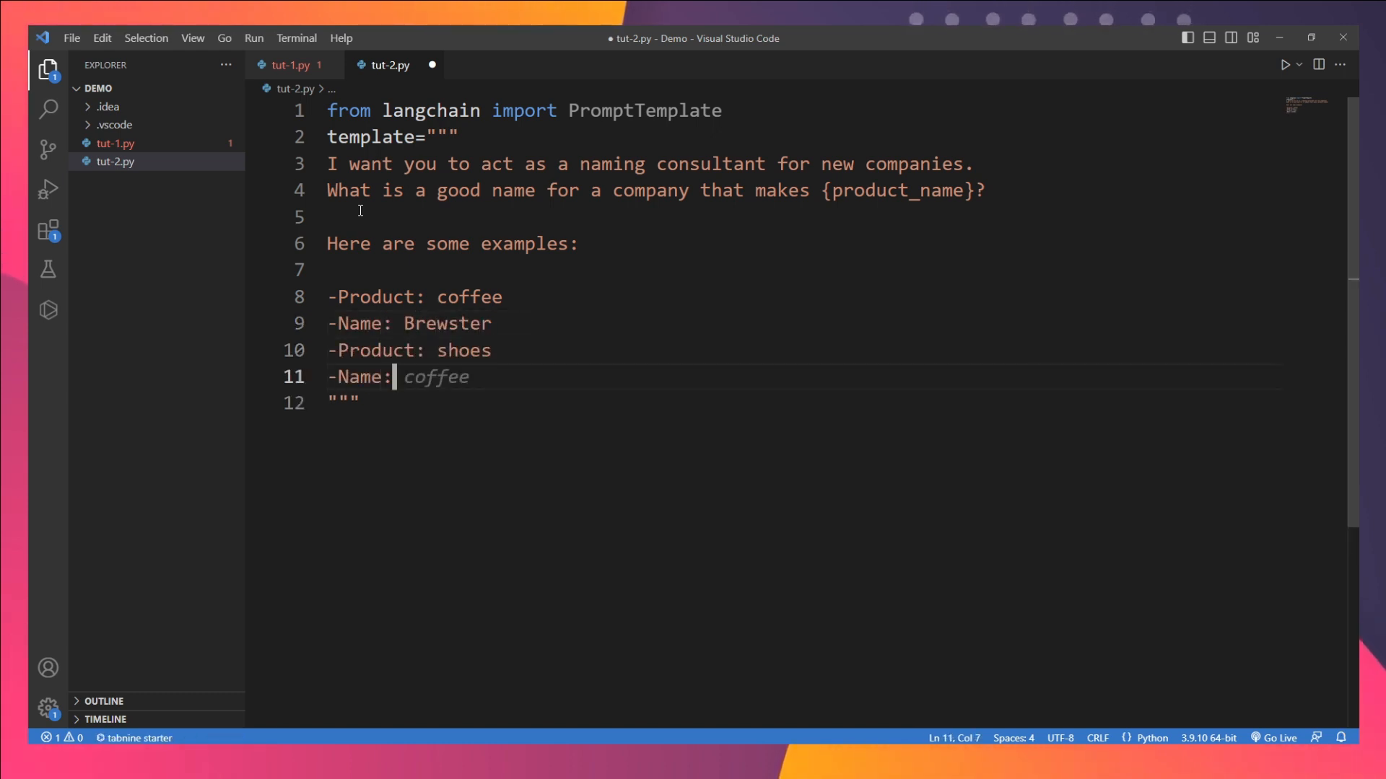
pyautogui.write('Solemate')
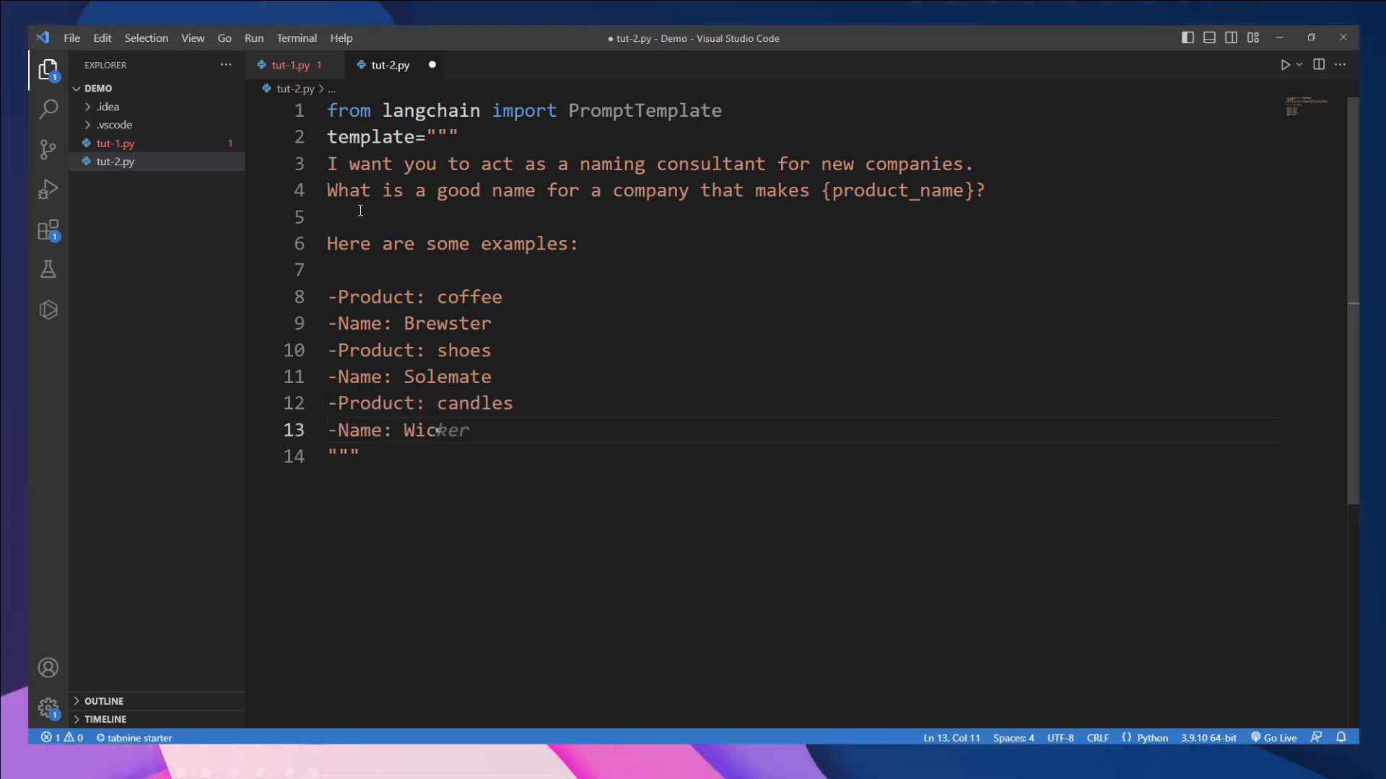
pyautogui.press('Backspace')
pyautogui.write('prompt_template = PromptTemplate')
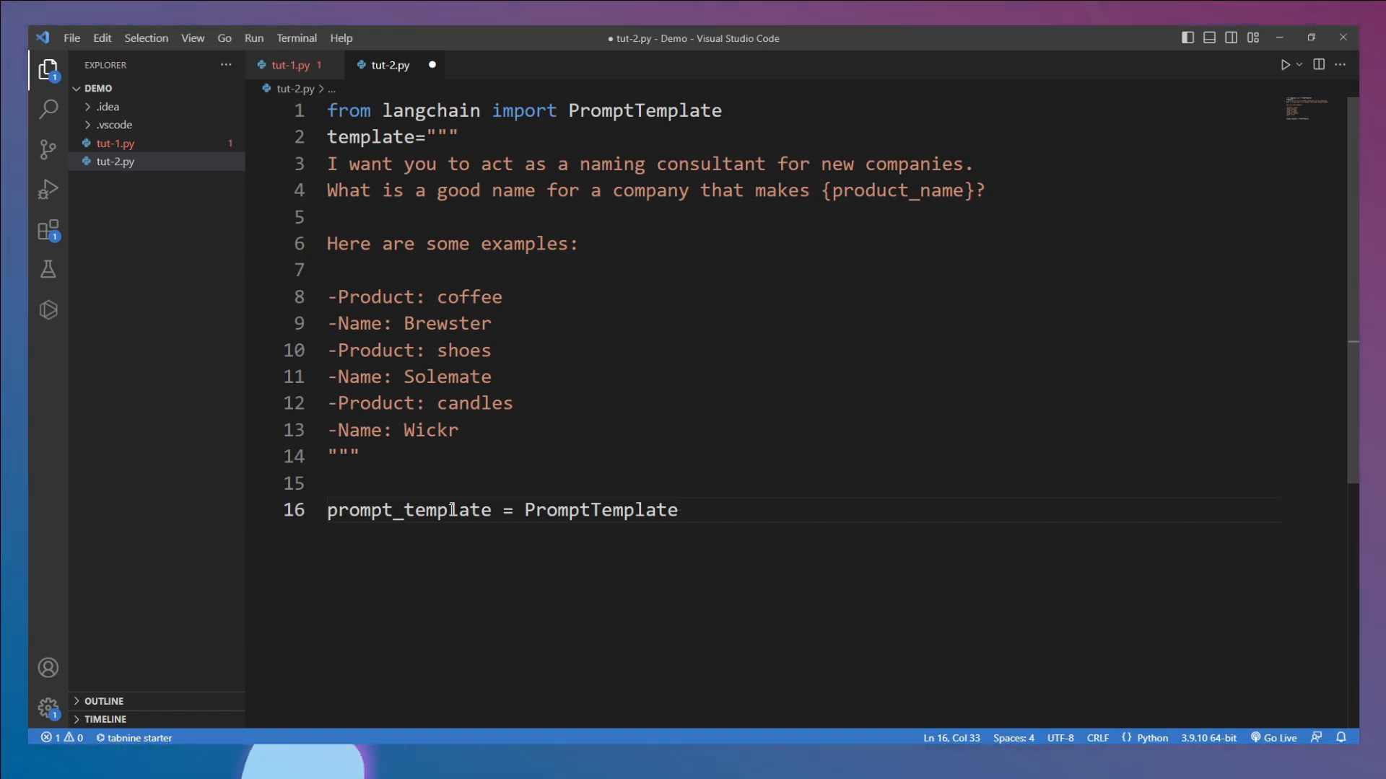
# Build PromptTemplate with input variable product_name and template=template
pyautogui.write('(input_variables=["product_name", "name')
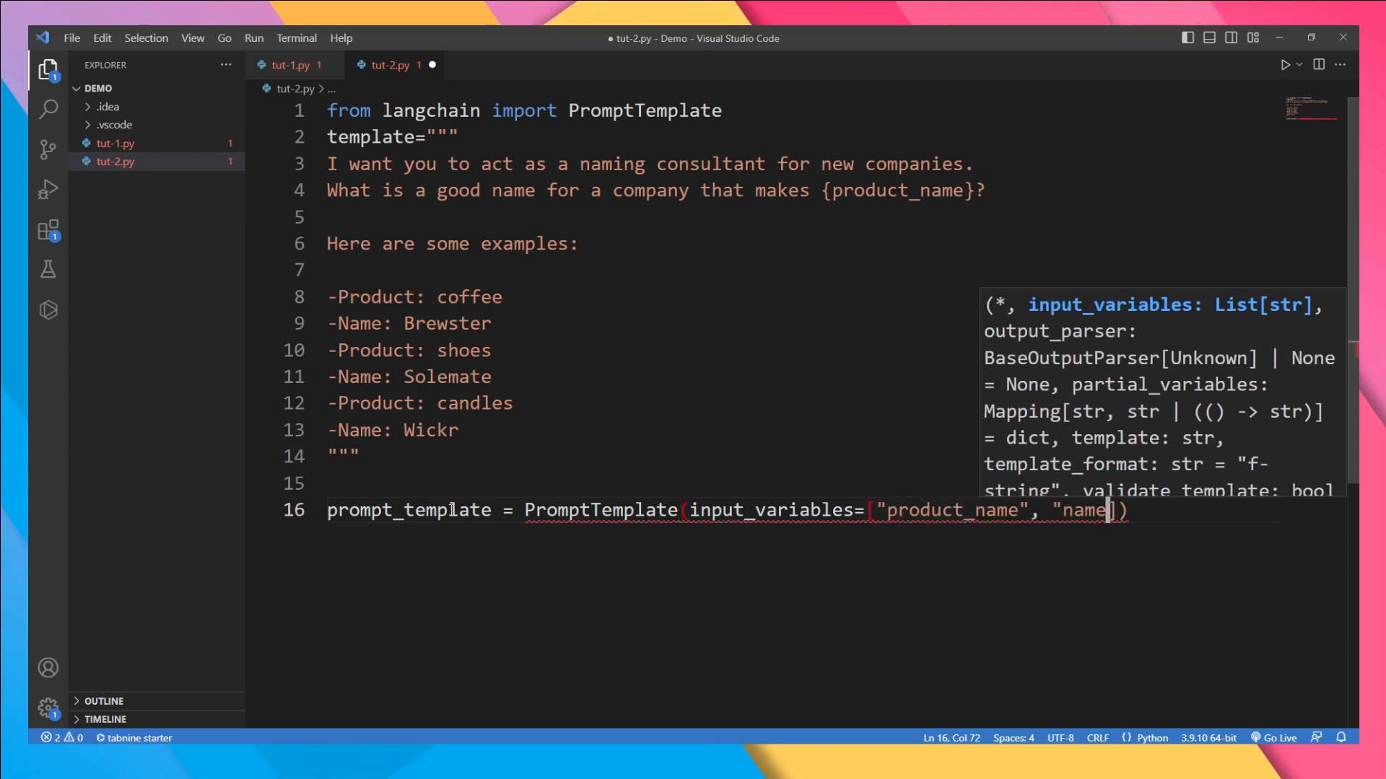
pyautogui.press('Backspace')
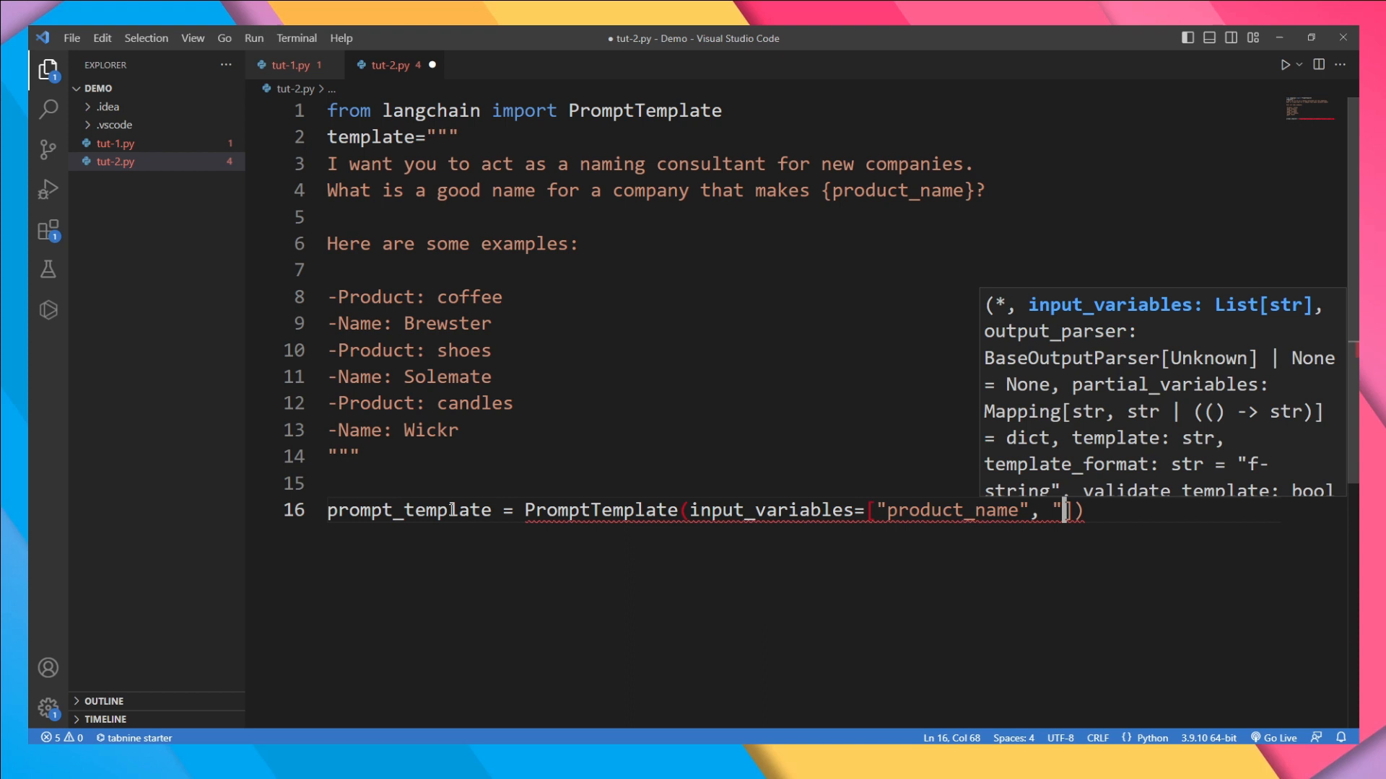
pyautogui.press('Backspace')
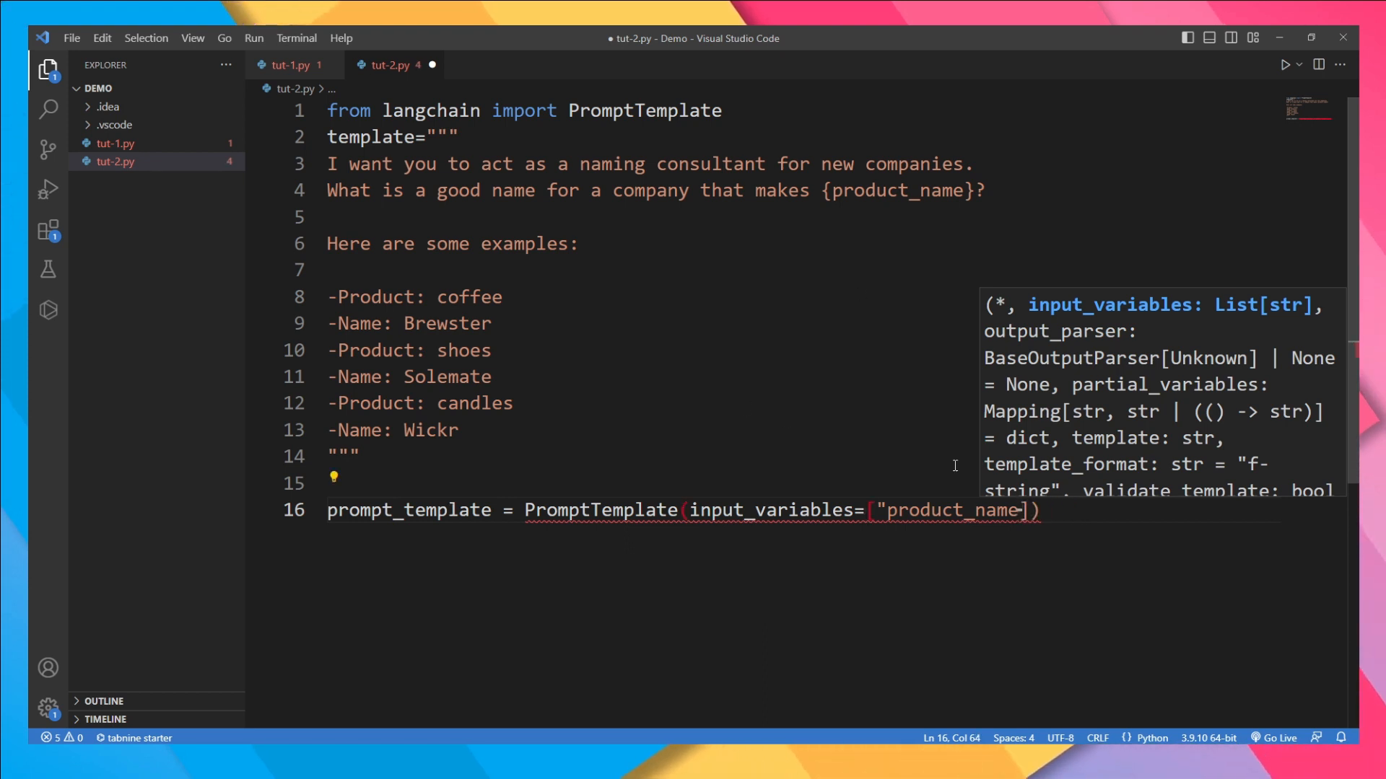
pyautogui.write(', "name", "')
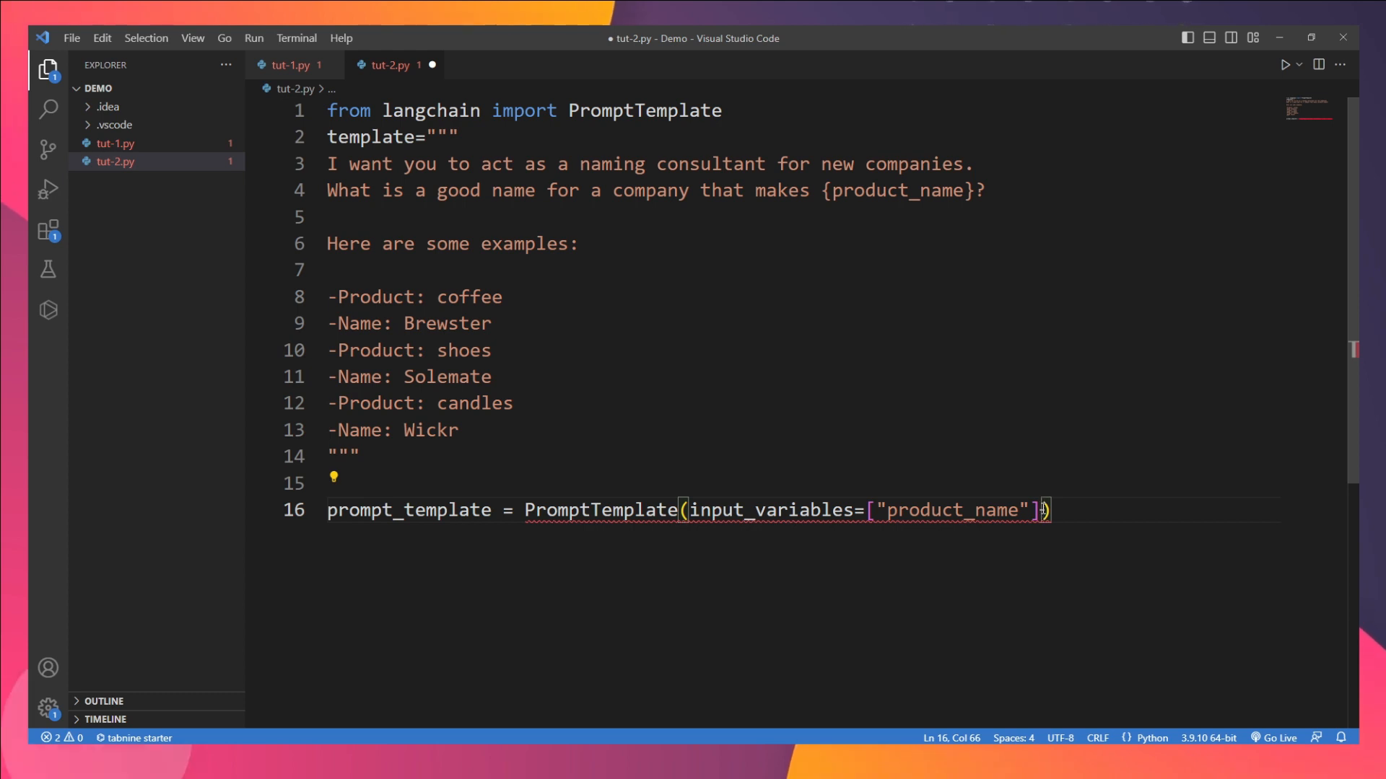
pyautogui.moveTo(399, 466)
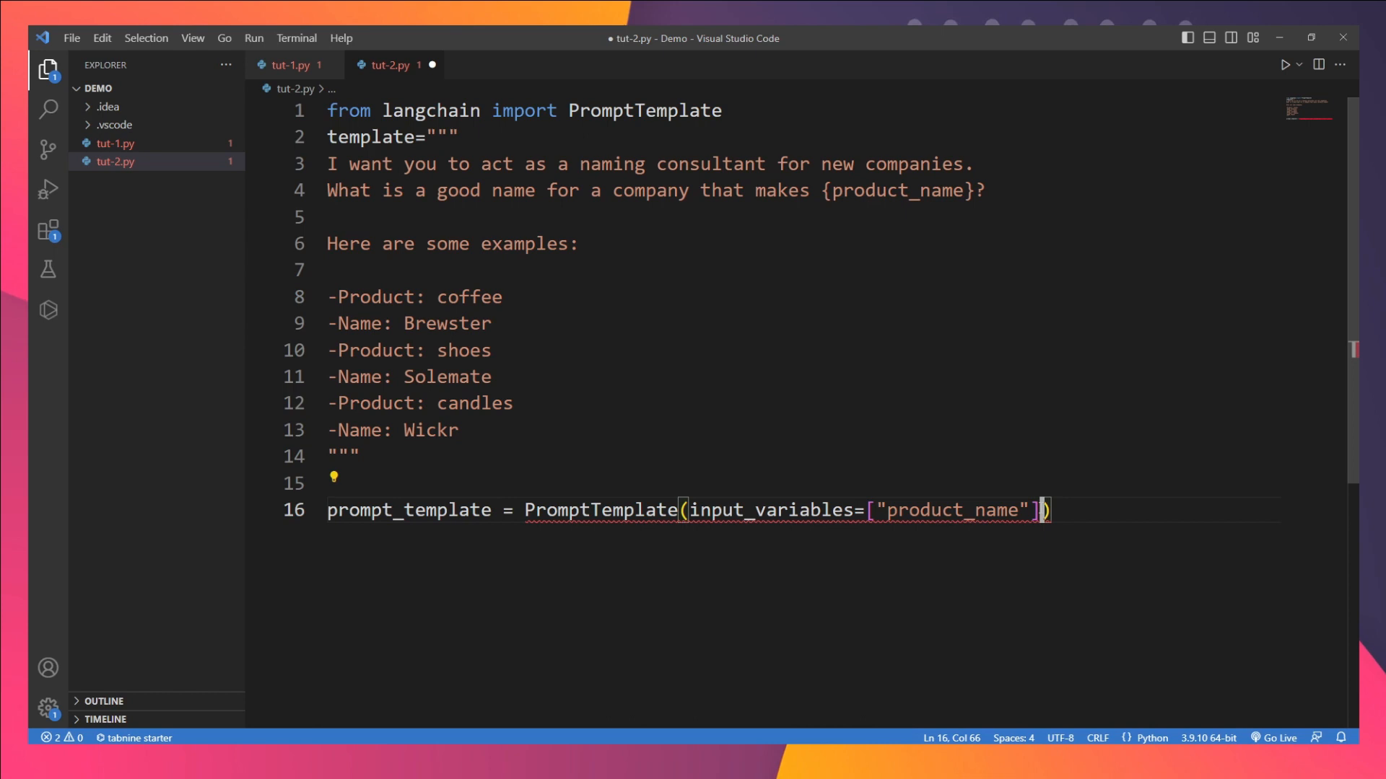
pyautogui.write(', template=')
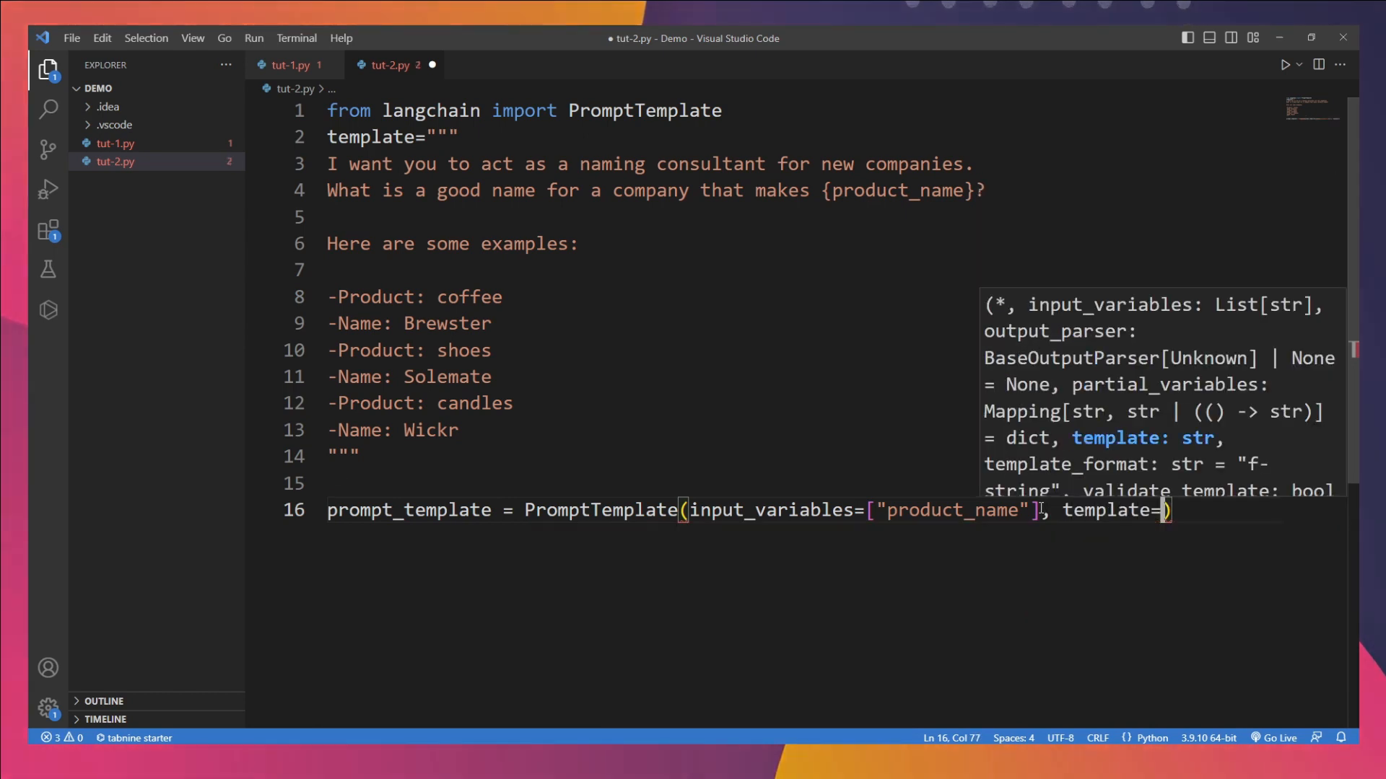
pyautogui.write('template')
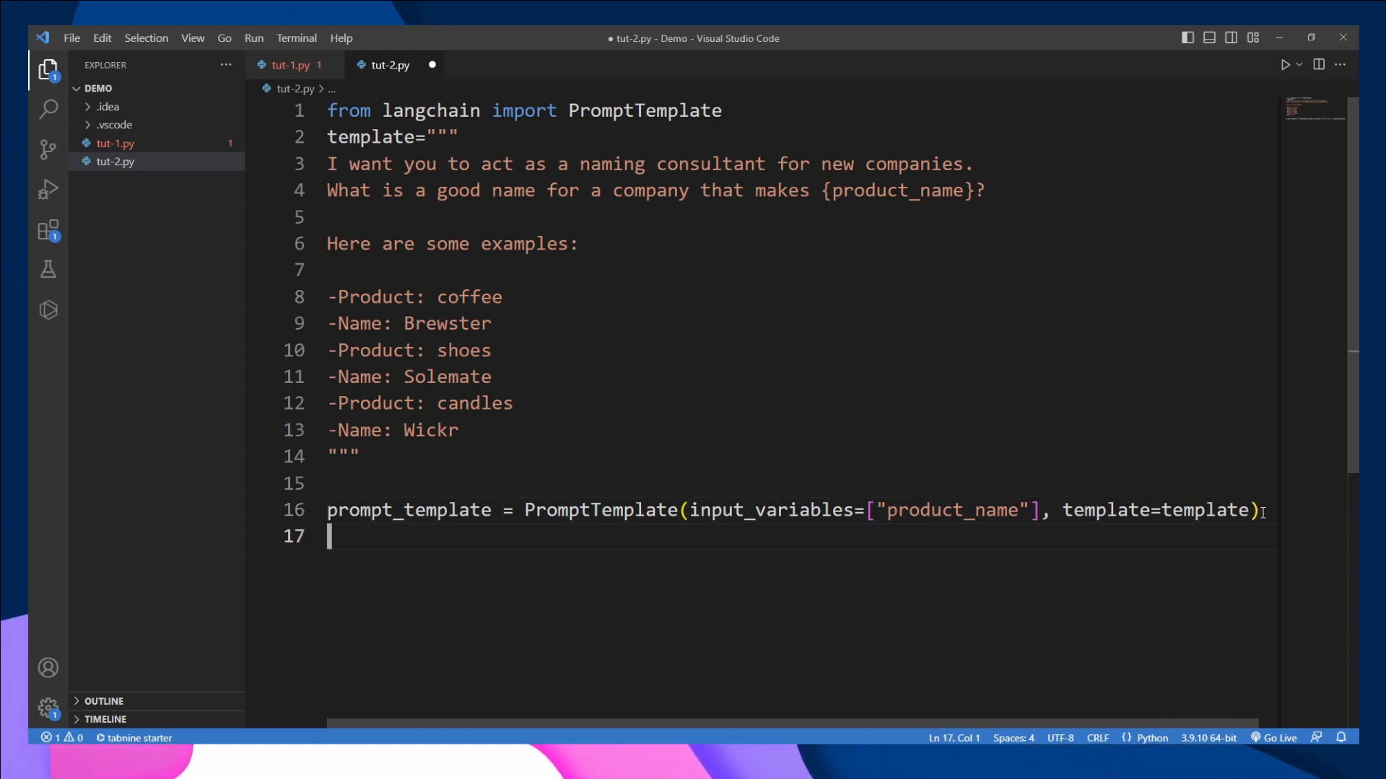
# Print prompt_template formatted for "colorful socks" and run tut-2.py
pyautogui.write('print(prompt_template')
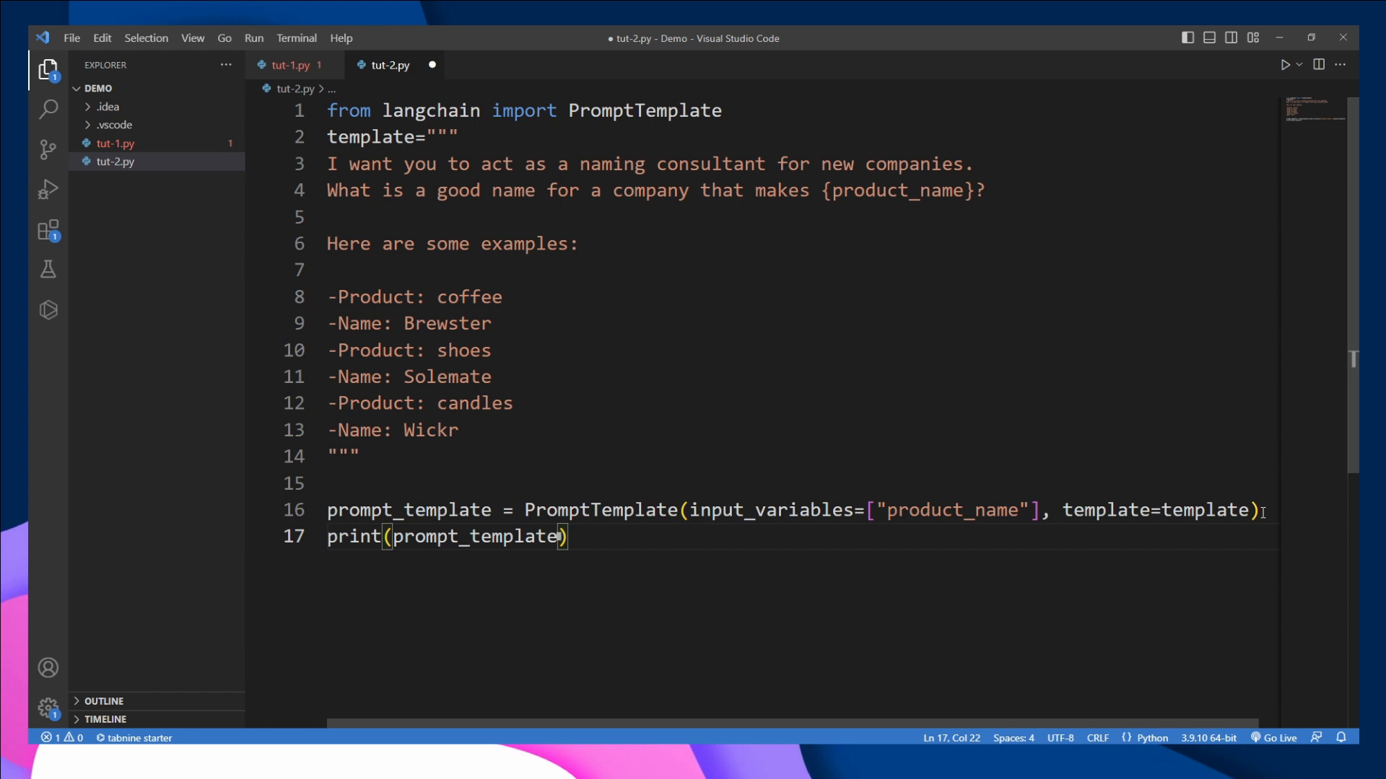
pyautogui.write('.format(input')
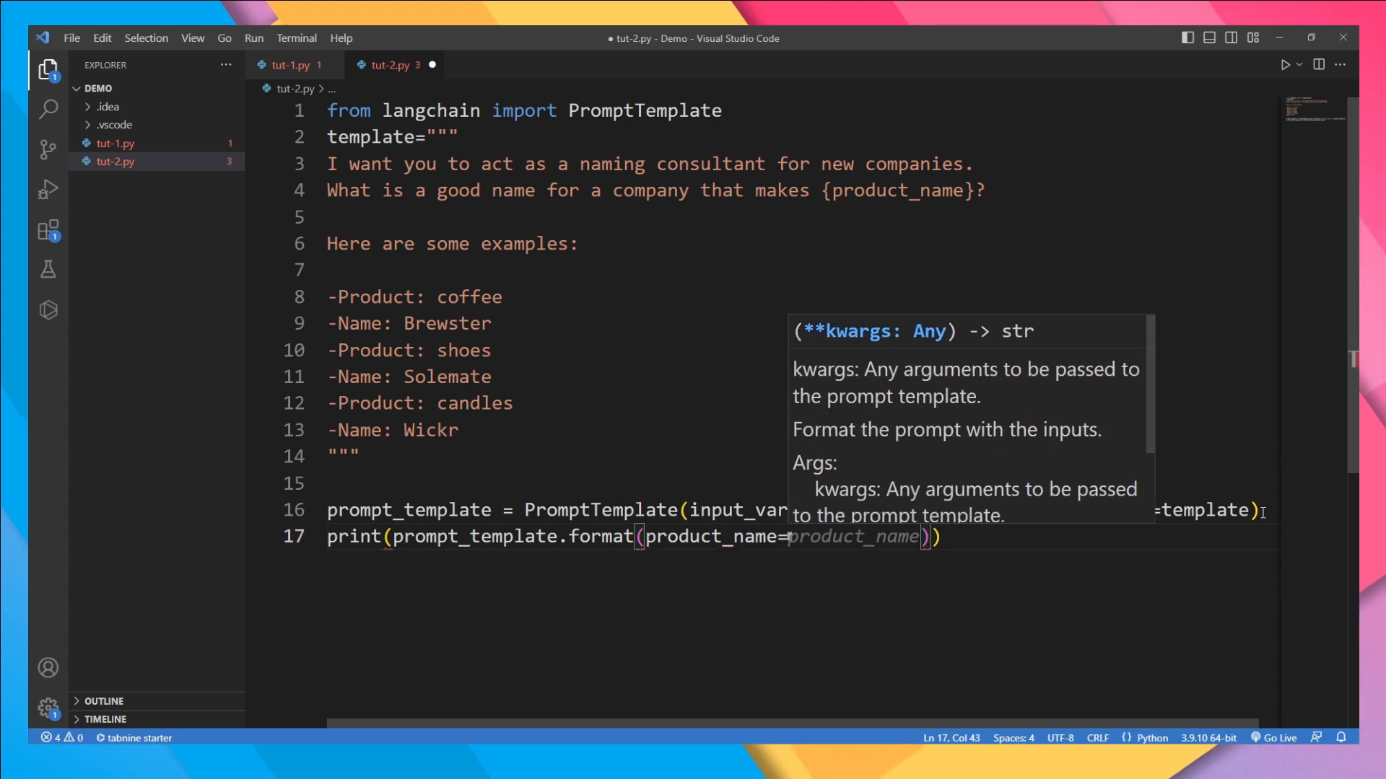
pyautogui.write('"')
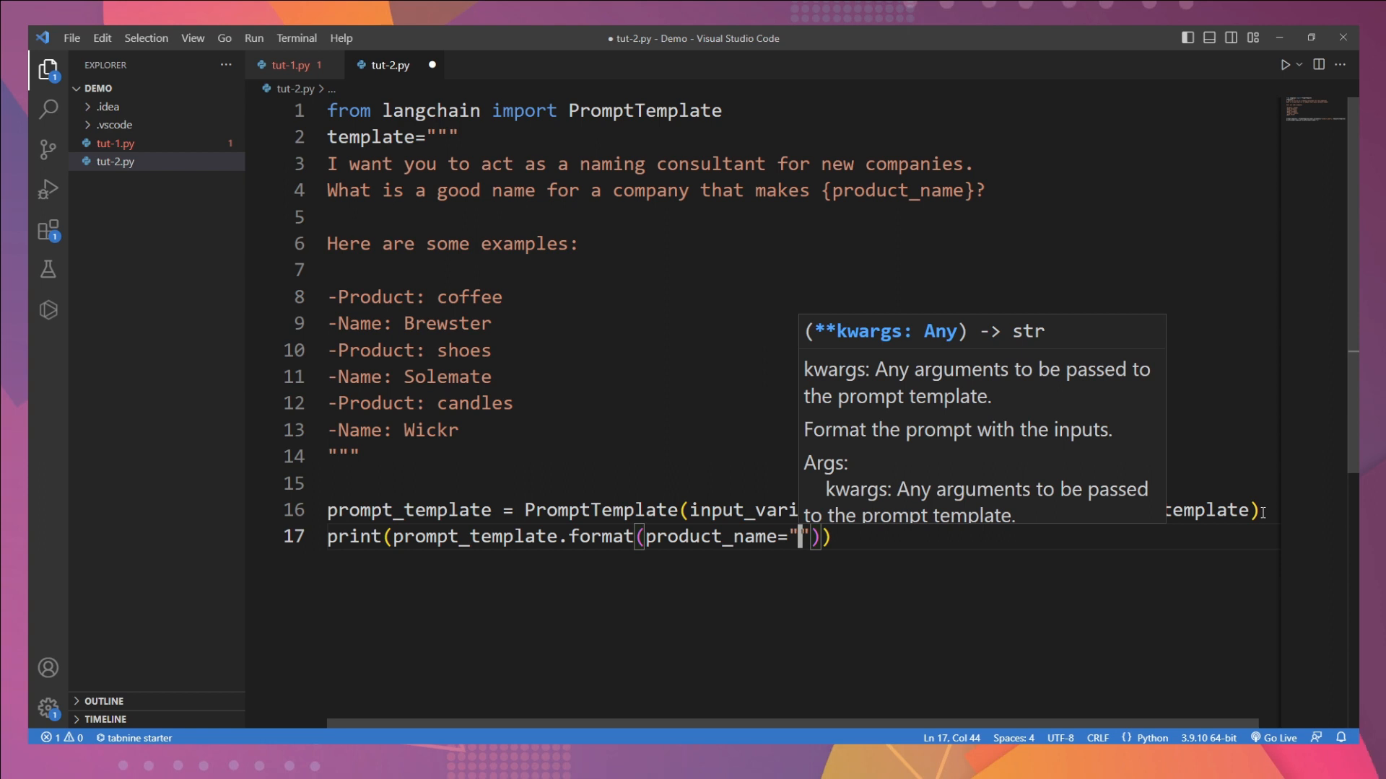
pyautogui.write('colorful socks')
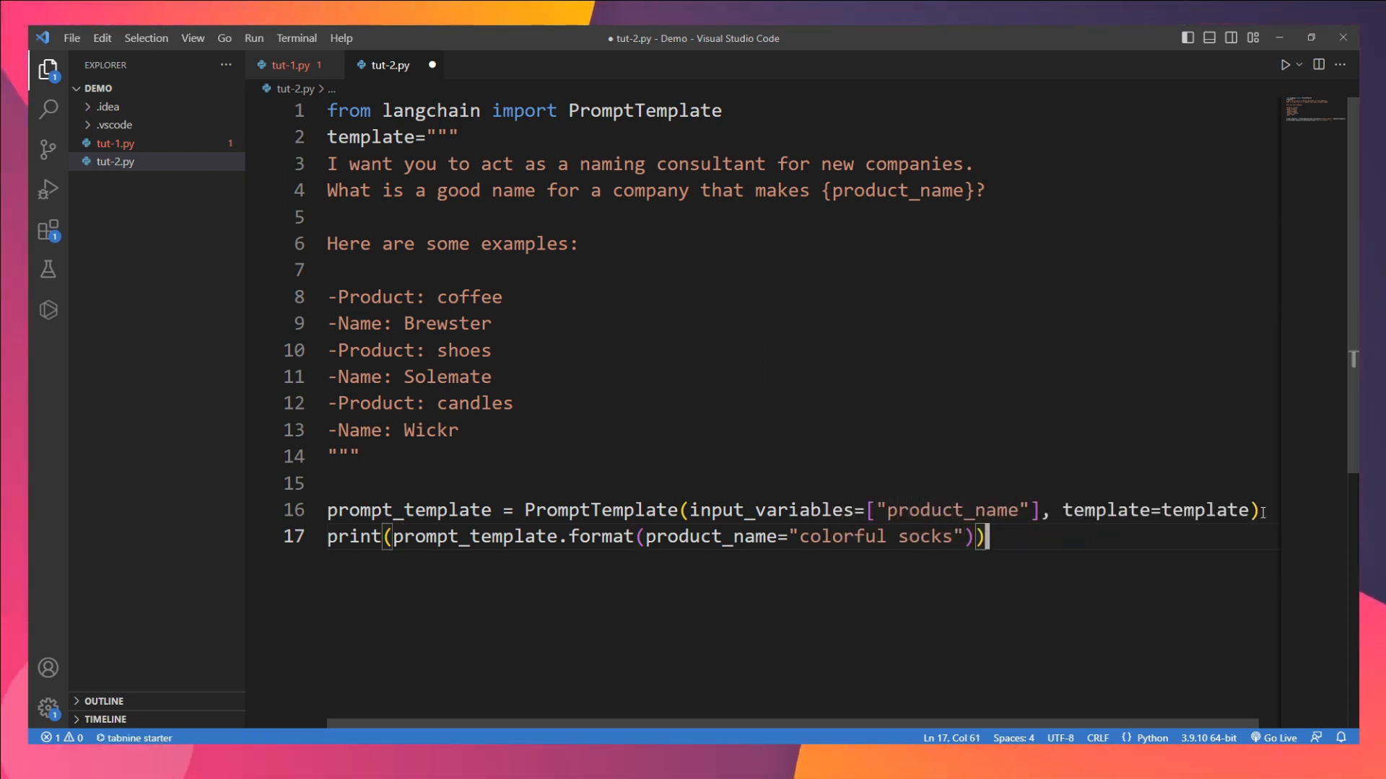
pyautogui.press('ctrl+s')
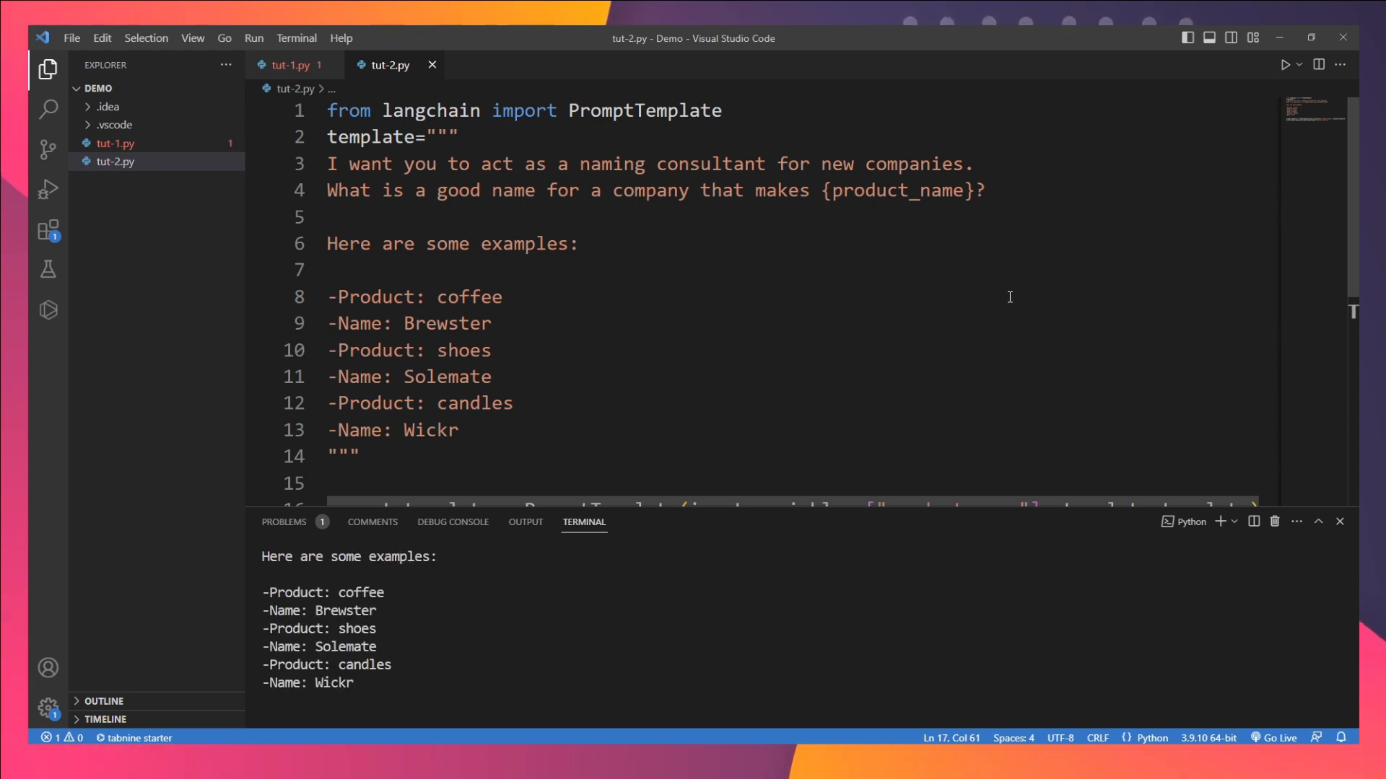
pyautogui.click(1287, 63)
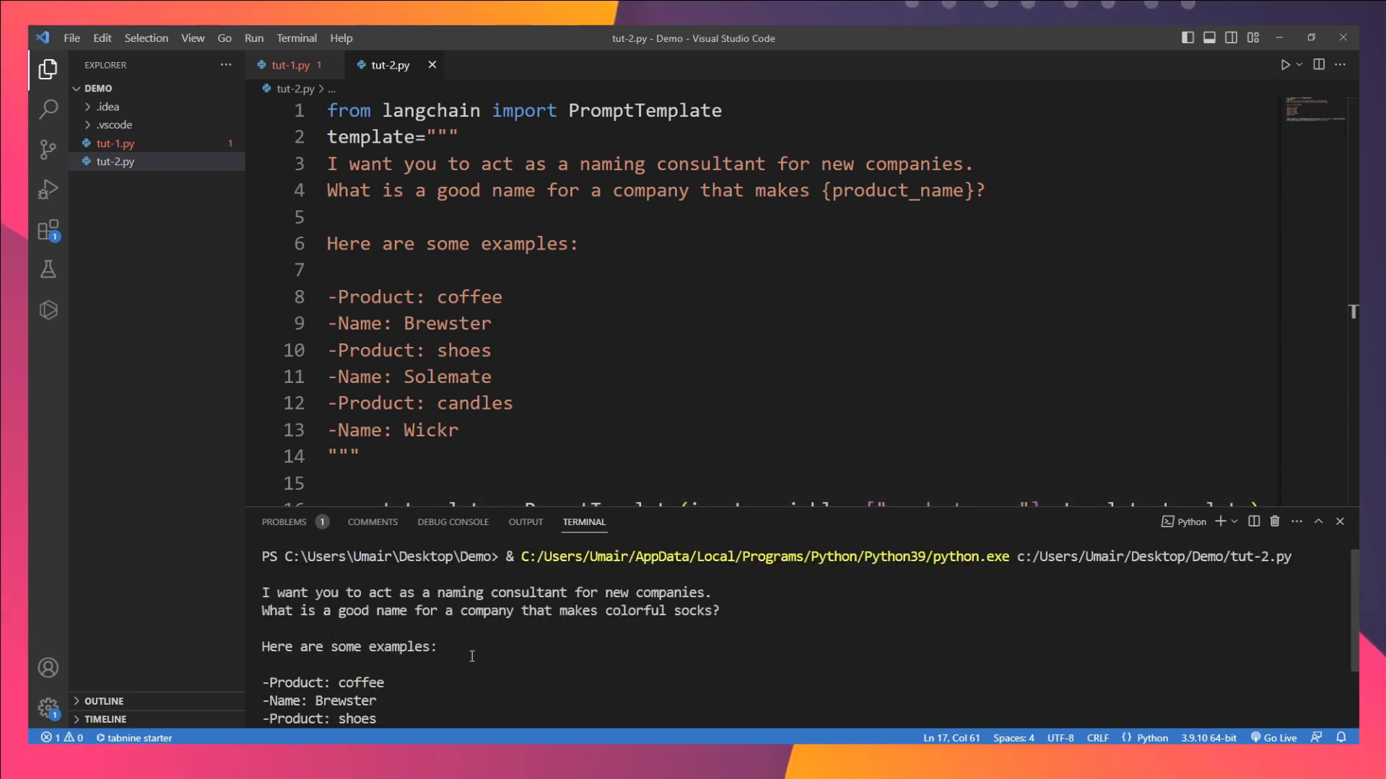
pyautogui.moveTo(881, 192)
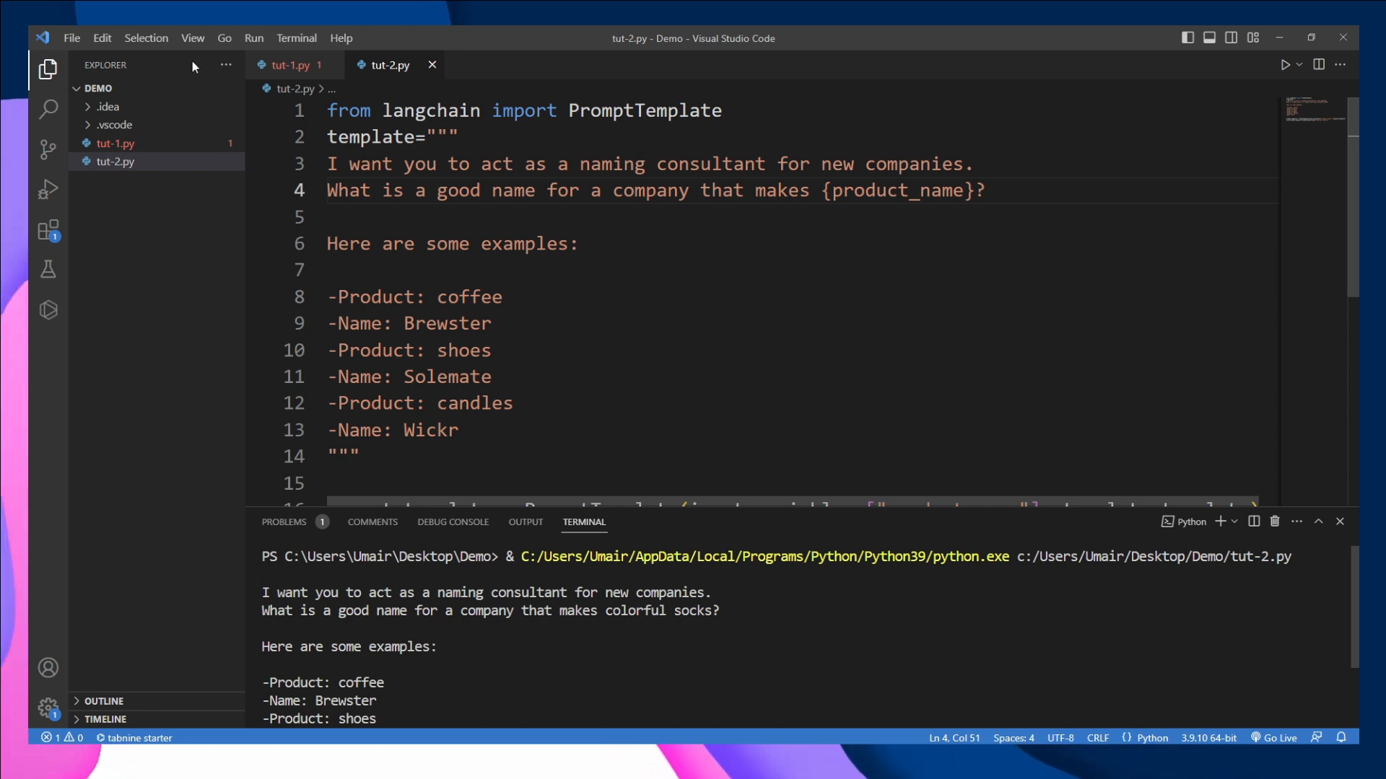
# Copy the OpenAI import, key setup and llm lines from tut-1.py, with temperature 0.9
pyautogui.click(288, 65)
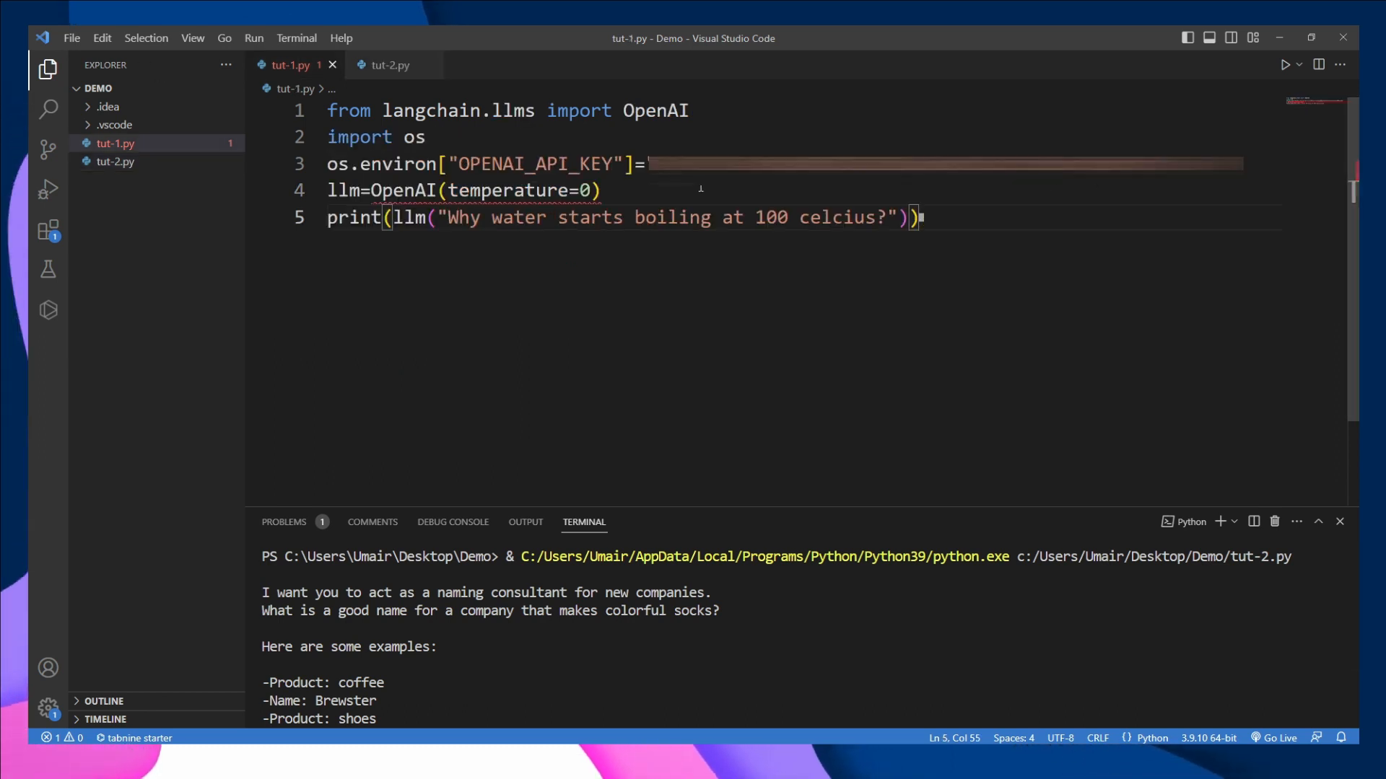
pyautogui.press('ctrl+a')
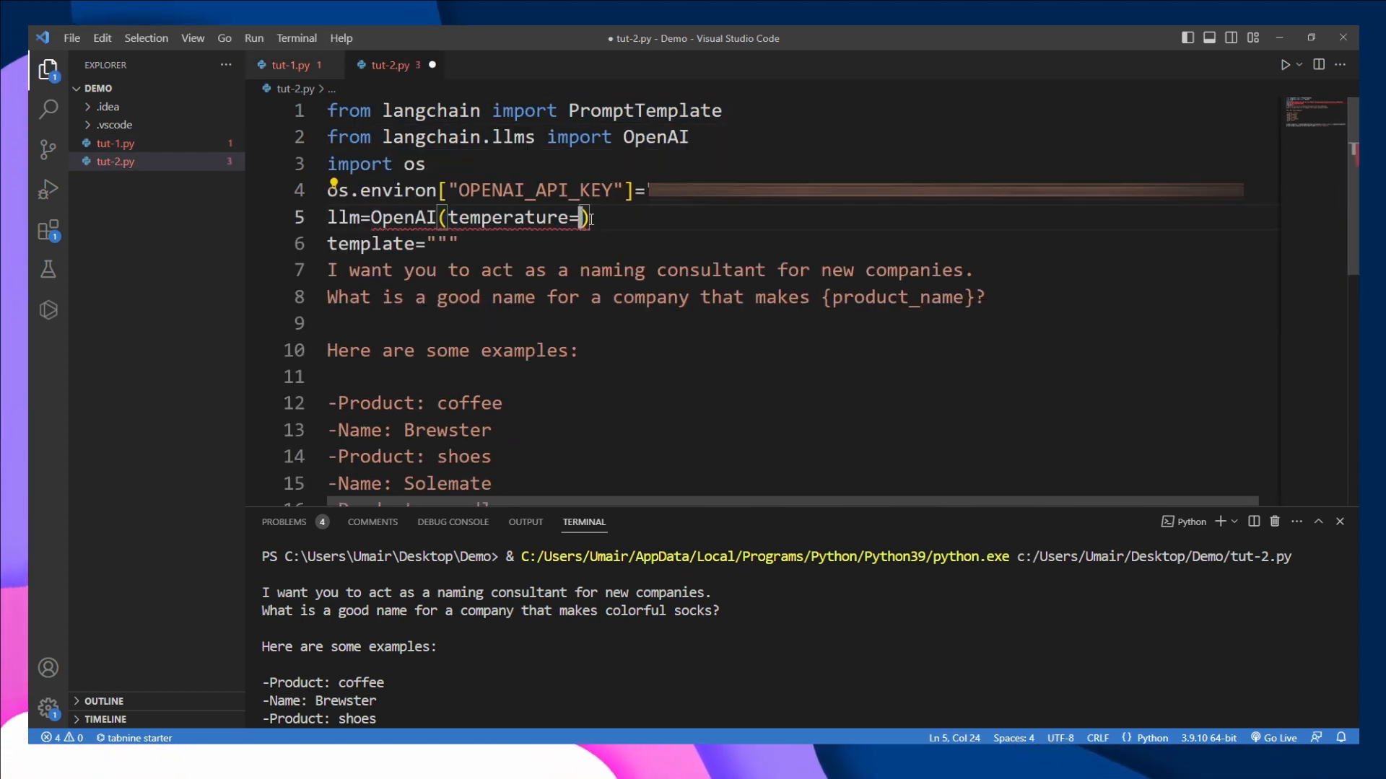
pyautogui.write('0.9')
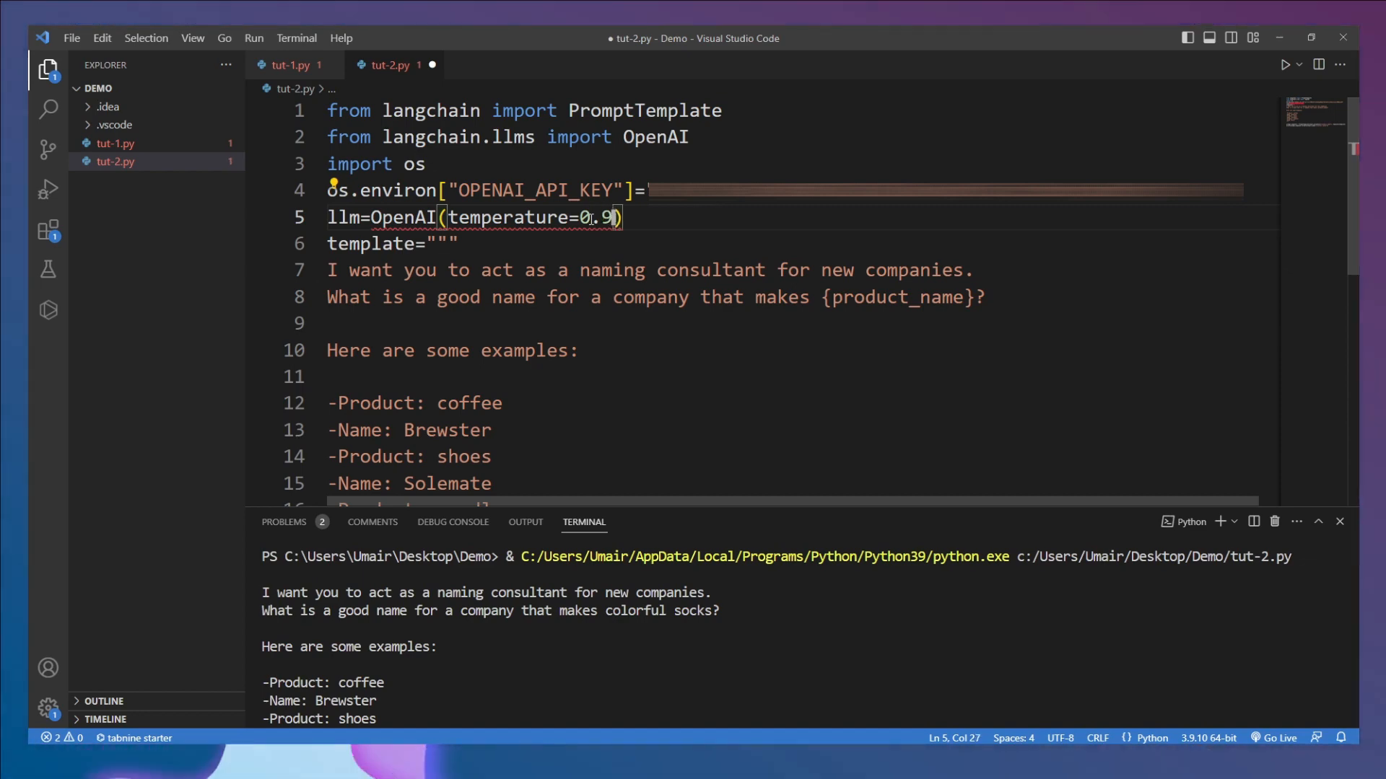
pyautogui.scroll(-3)
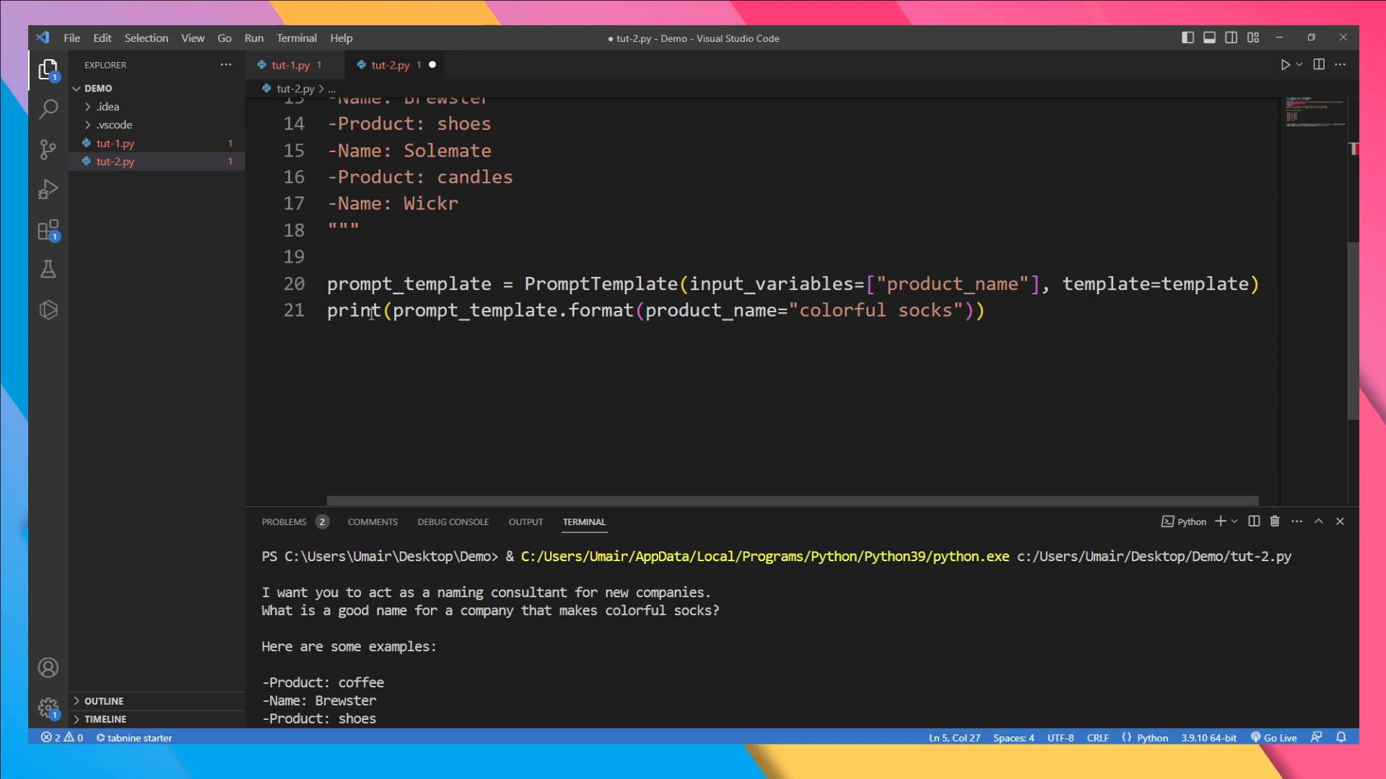
# Assign response = llm(formatted prompt), add print(response), and run the script
pyautogui.write('llm')
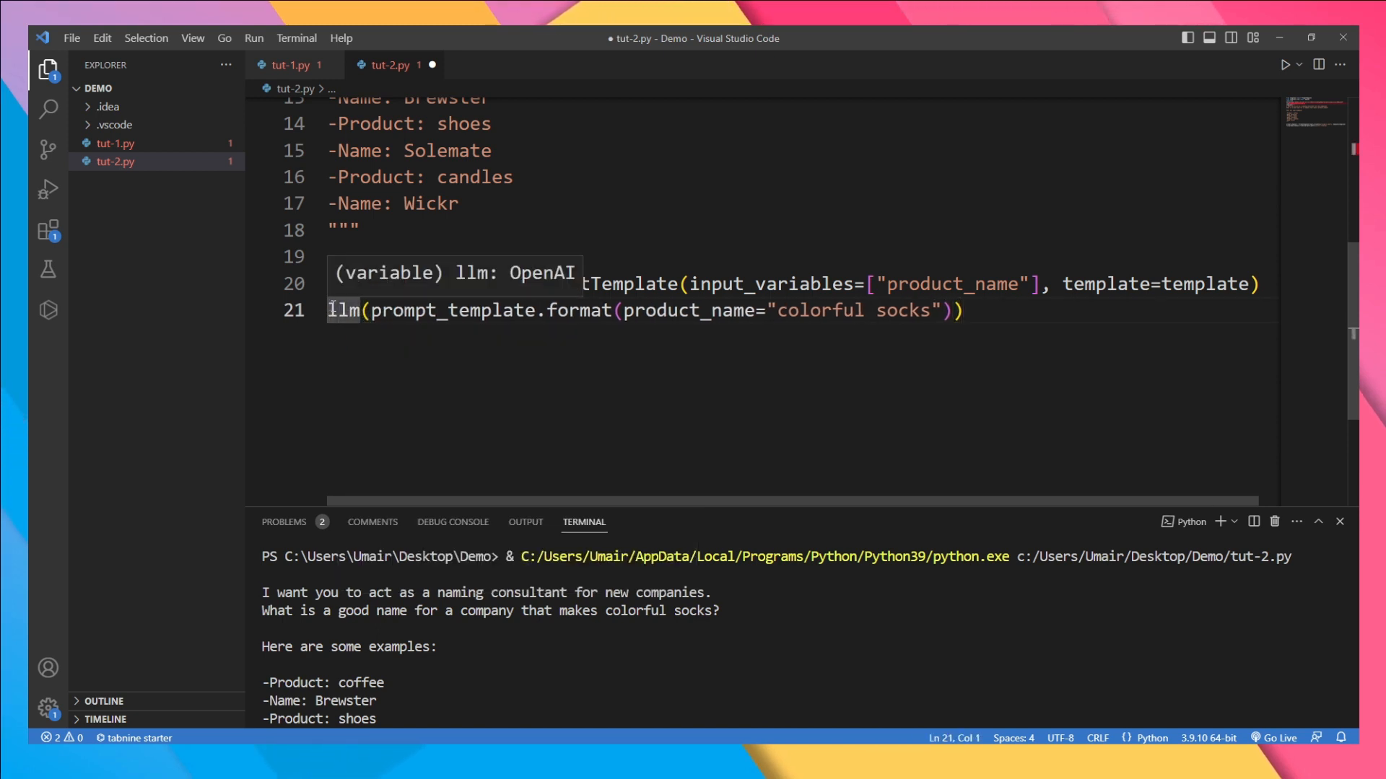
pyautogui.write('response=')
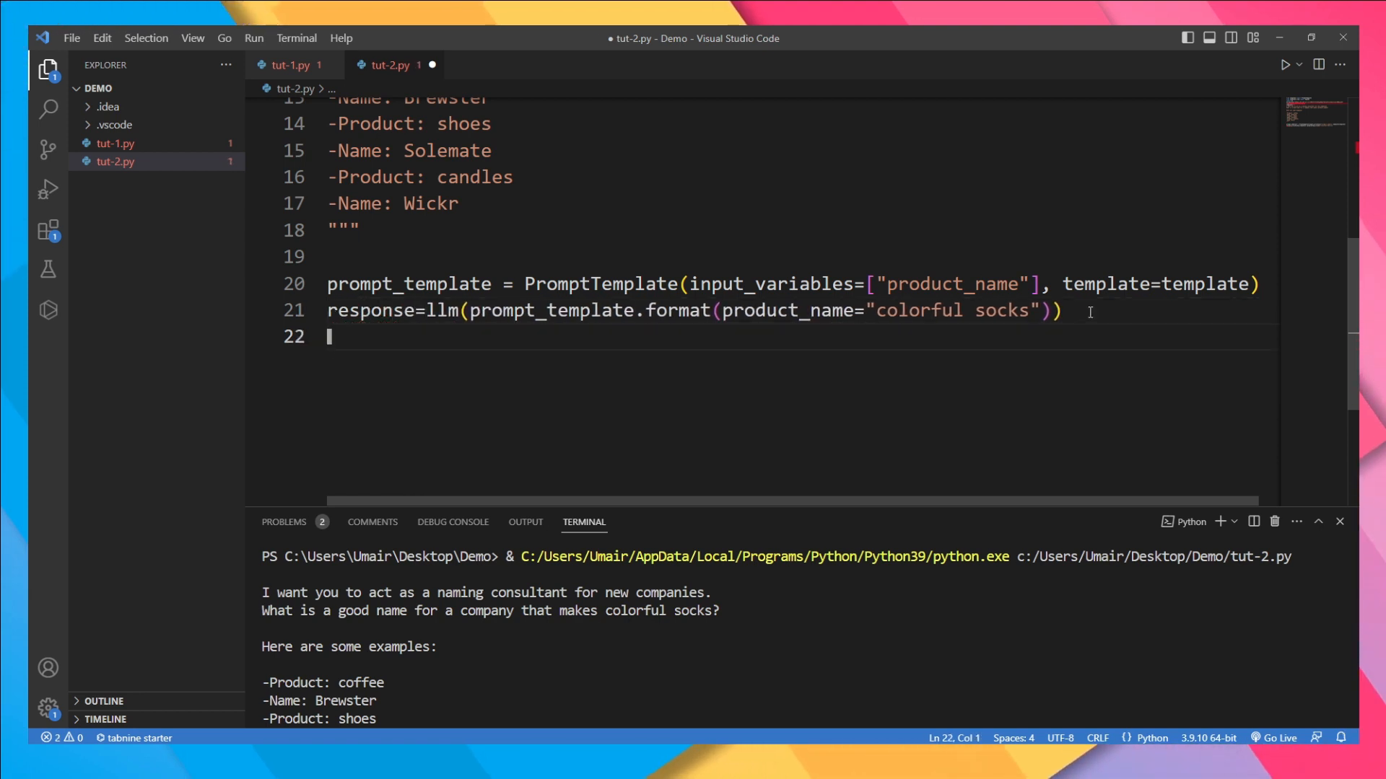
pyautogui.write('print')
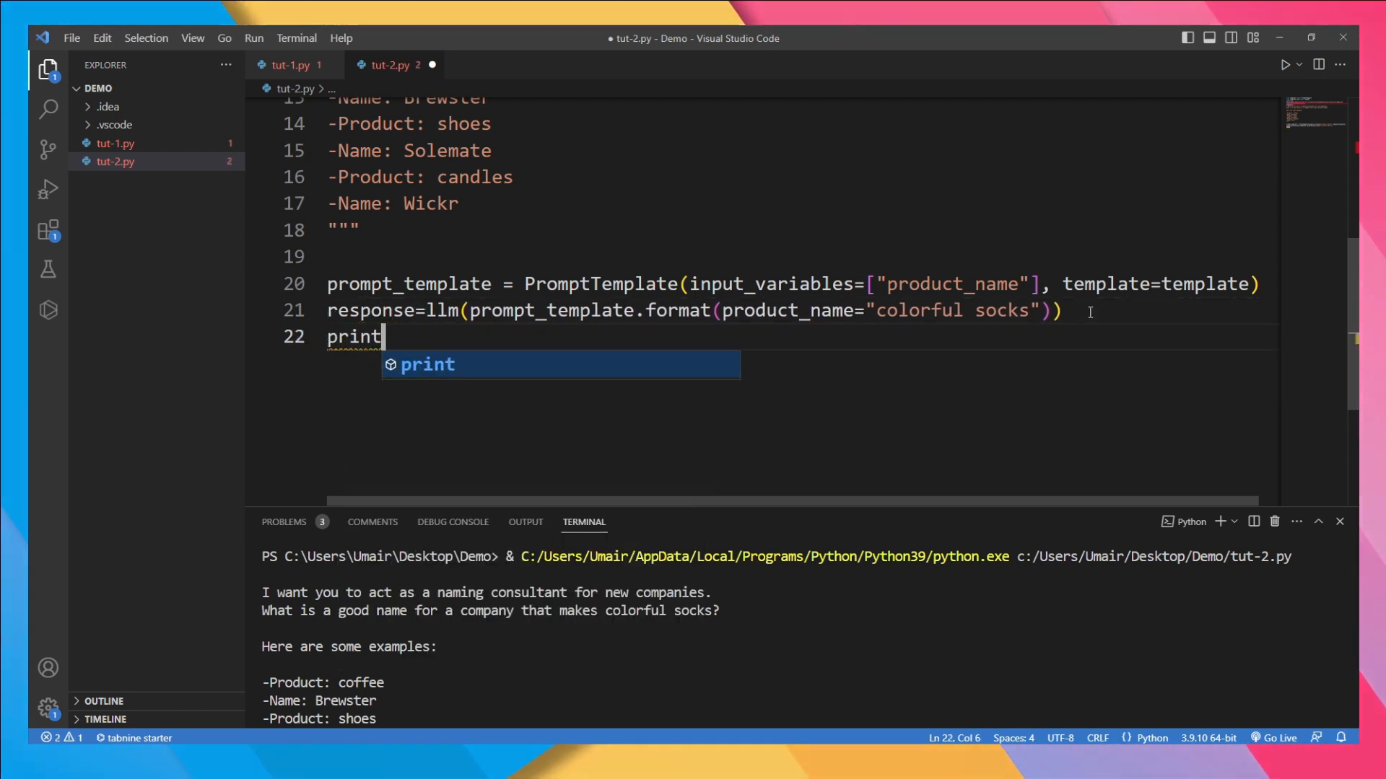
pyautogui.write('(response)')
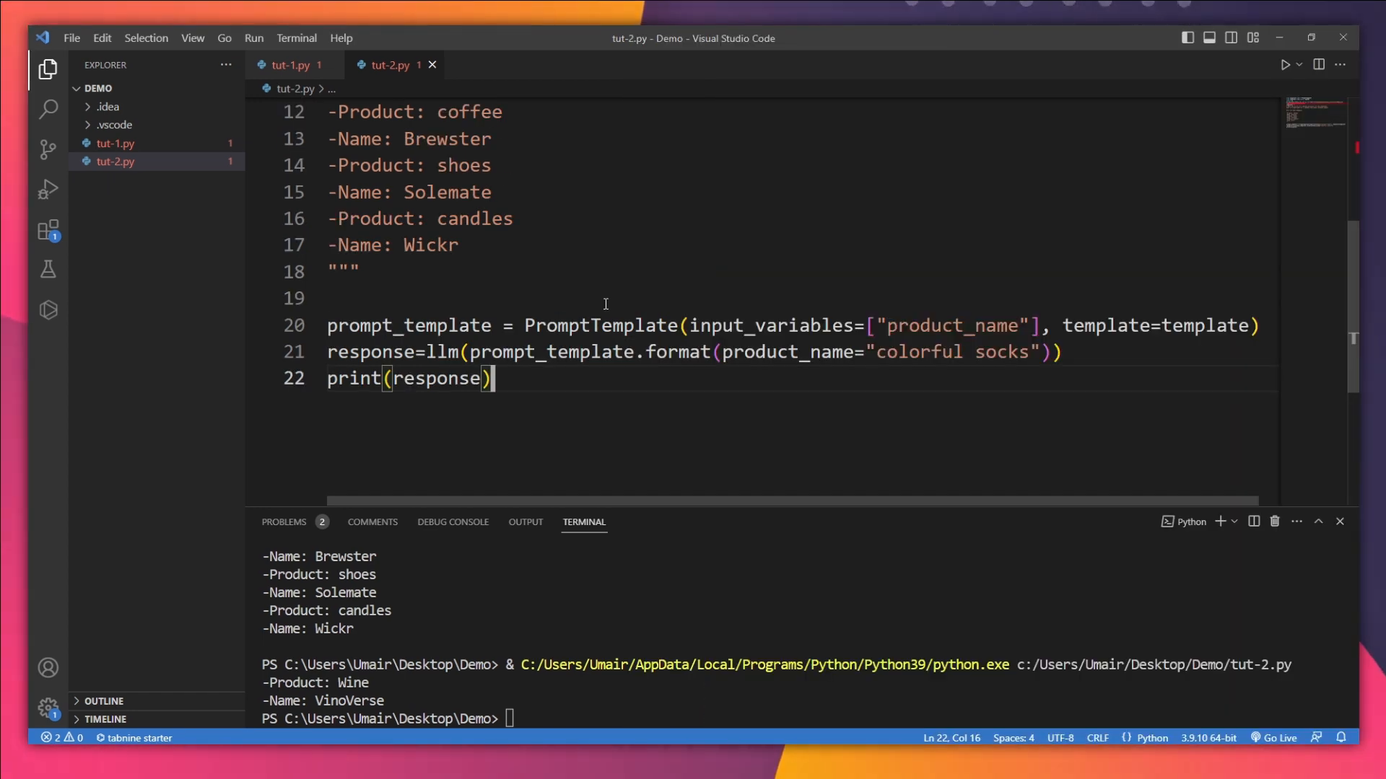
pyautogui.moveTo(612, 381)
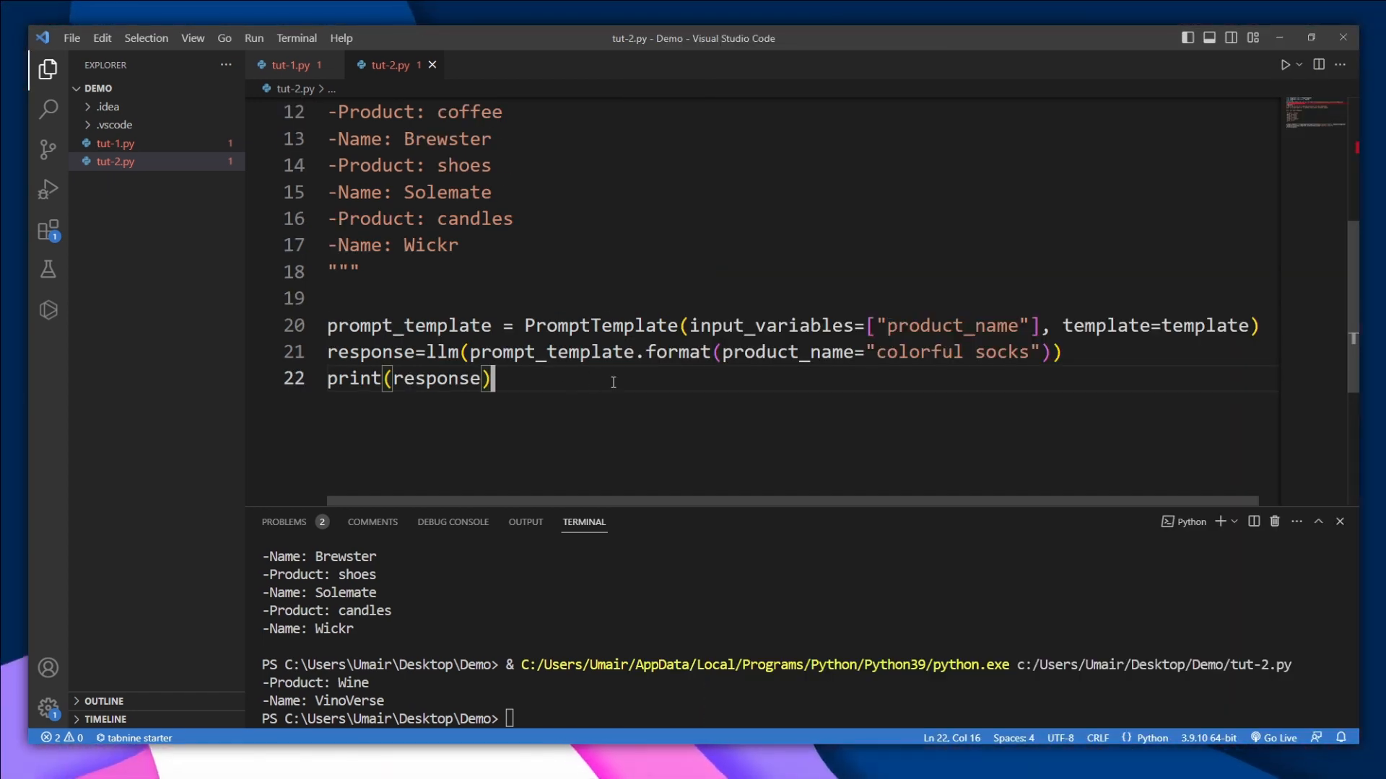
# Add a blank line after the naming-consultant sentence in the template
pyautogui.scroll(3)
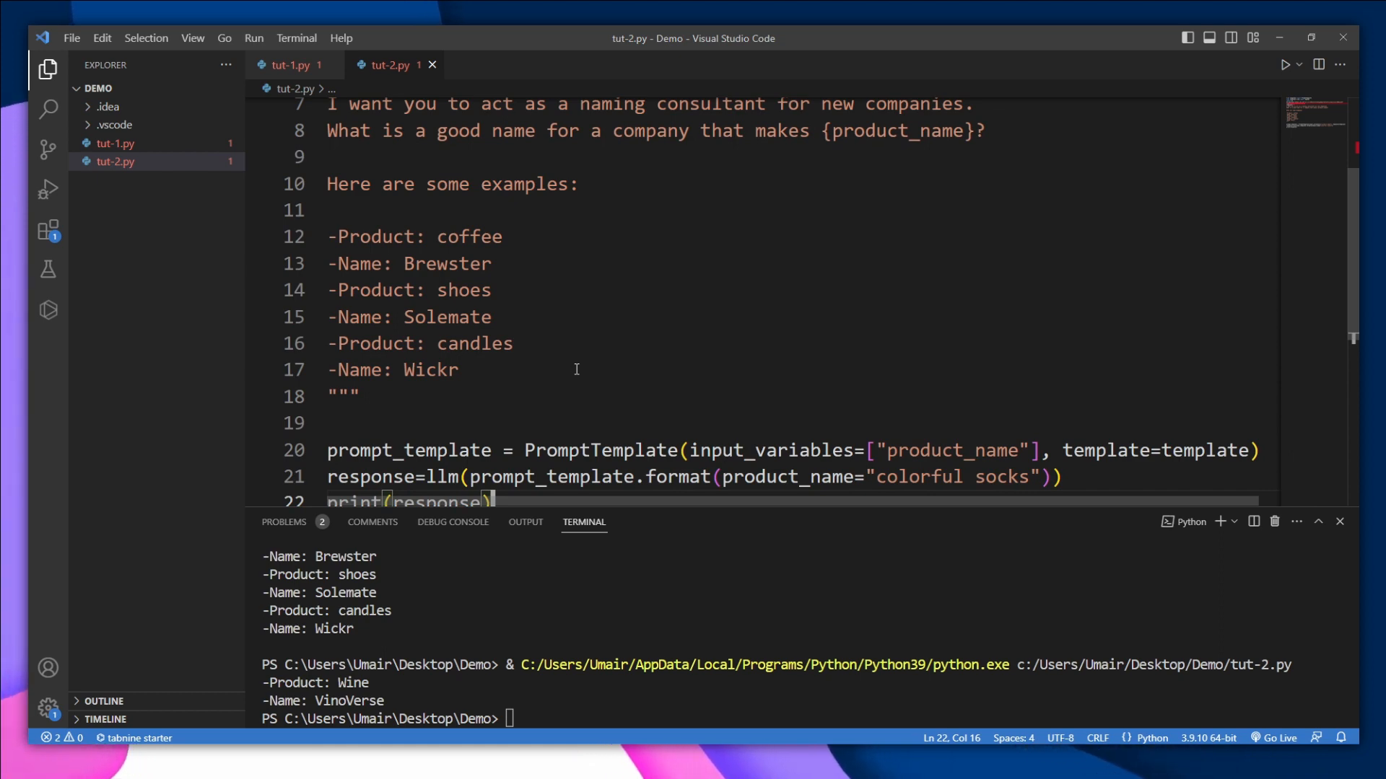
pyautogui.scroll(3)
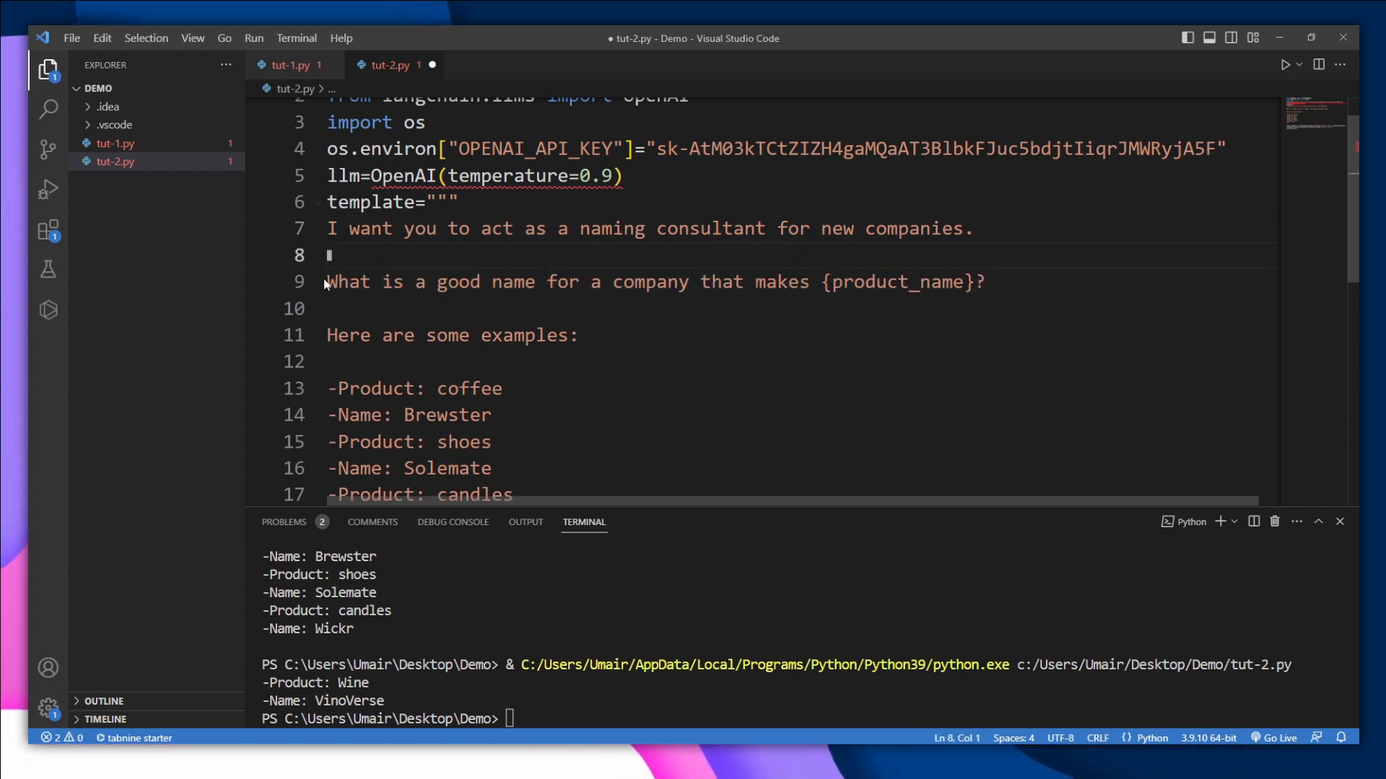
# Prefix the question line with 'Question:' and rerun, highlighting the Toe Tintz result for colorful socks
pyautogui.write('Question:')
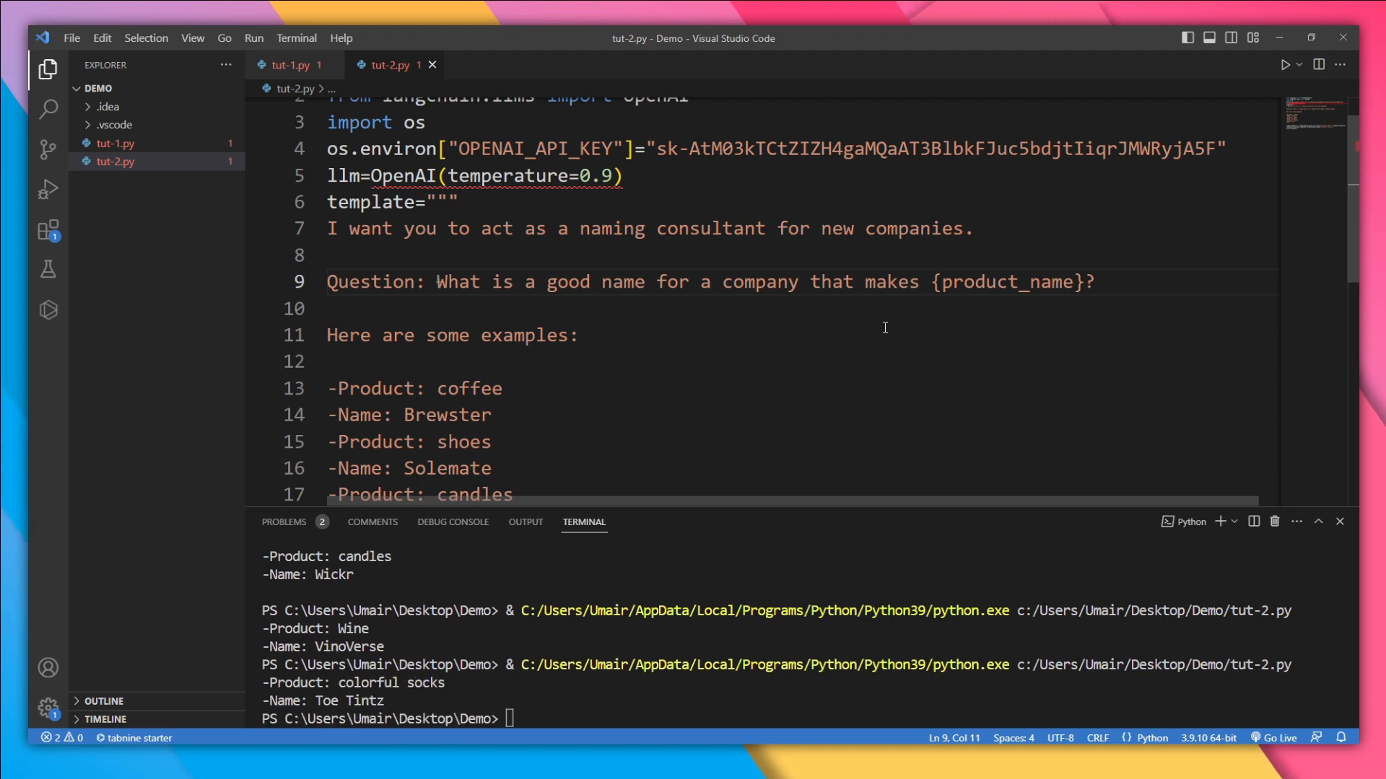
pyautogui.click(437, 282)
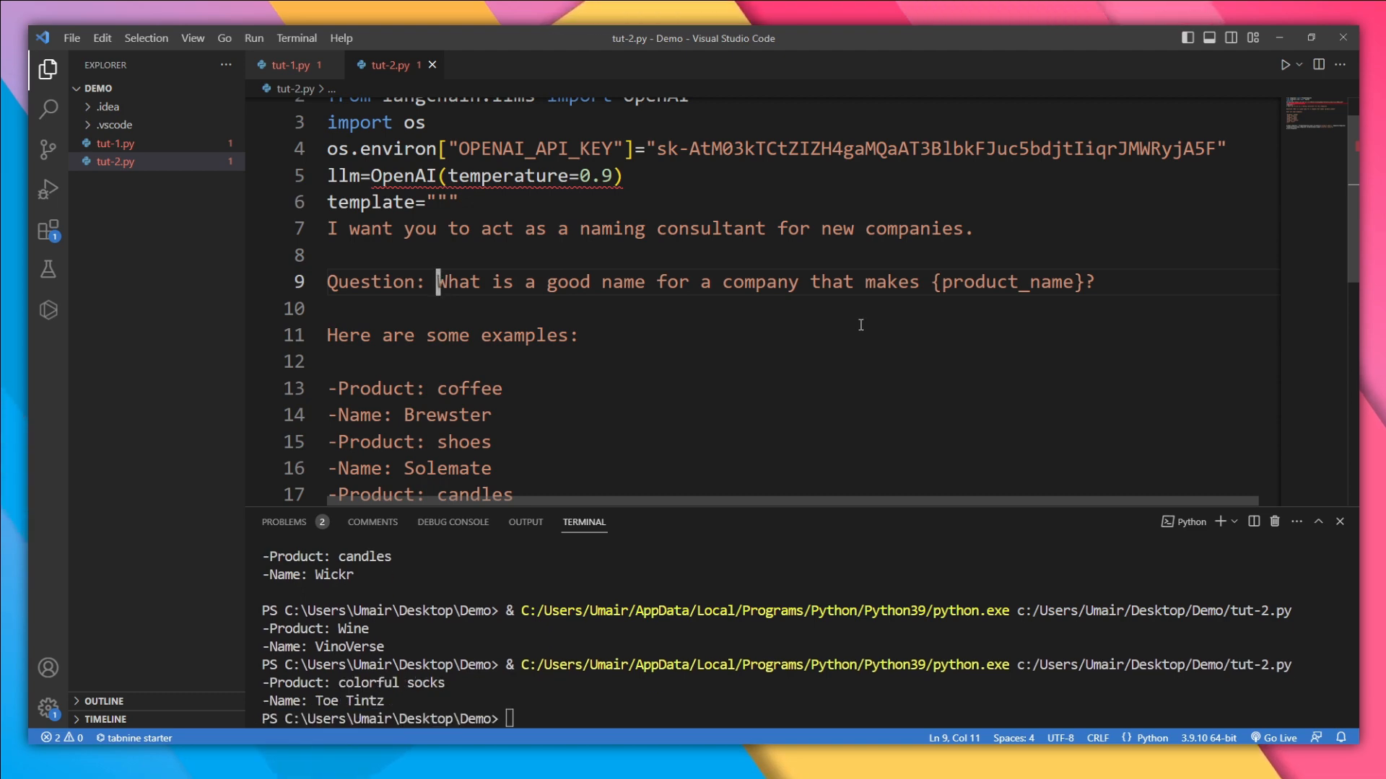
pyautogui.scroll(-3)
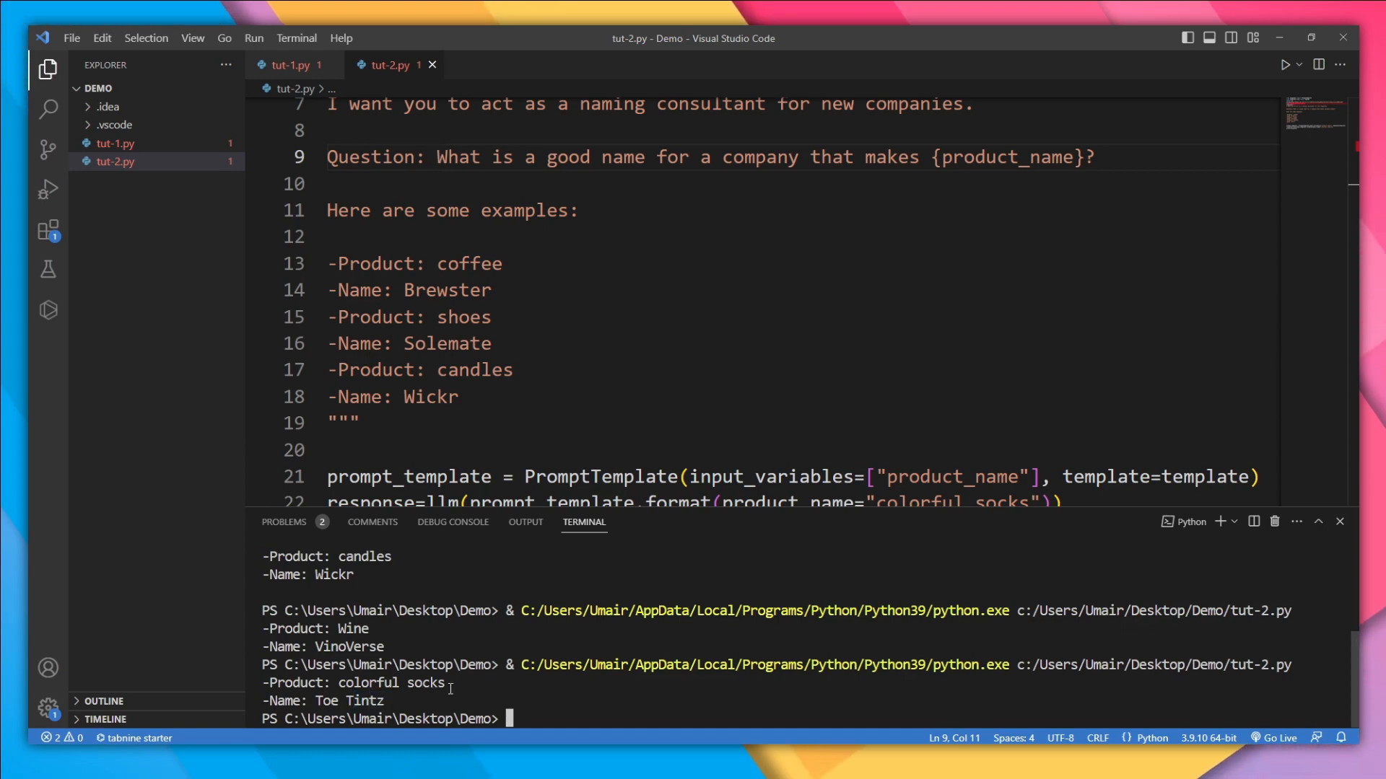
pyautogui.doubleClick(391, 683)
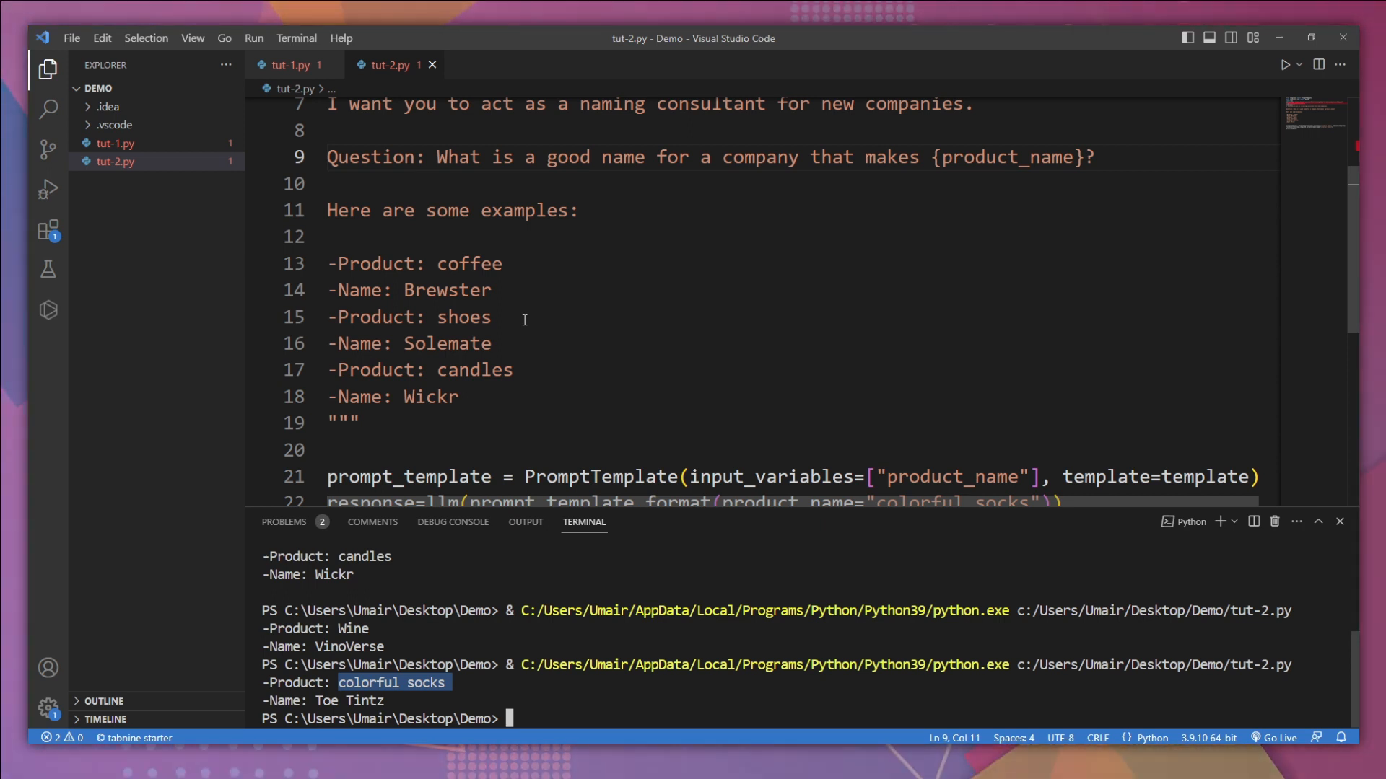
pyautogui.moveTo(528, 322)
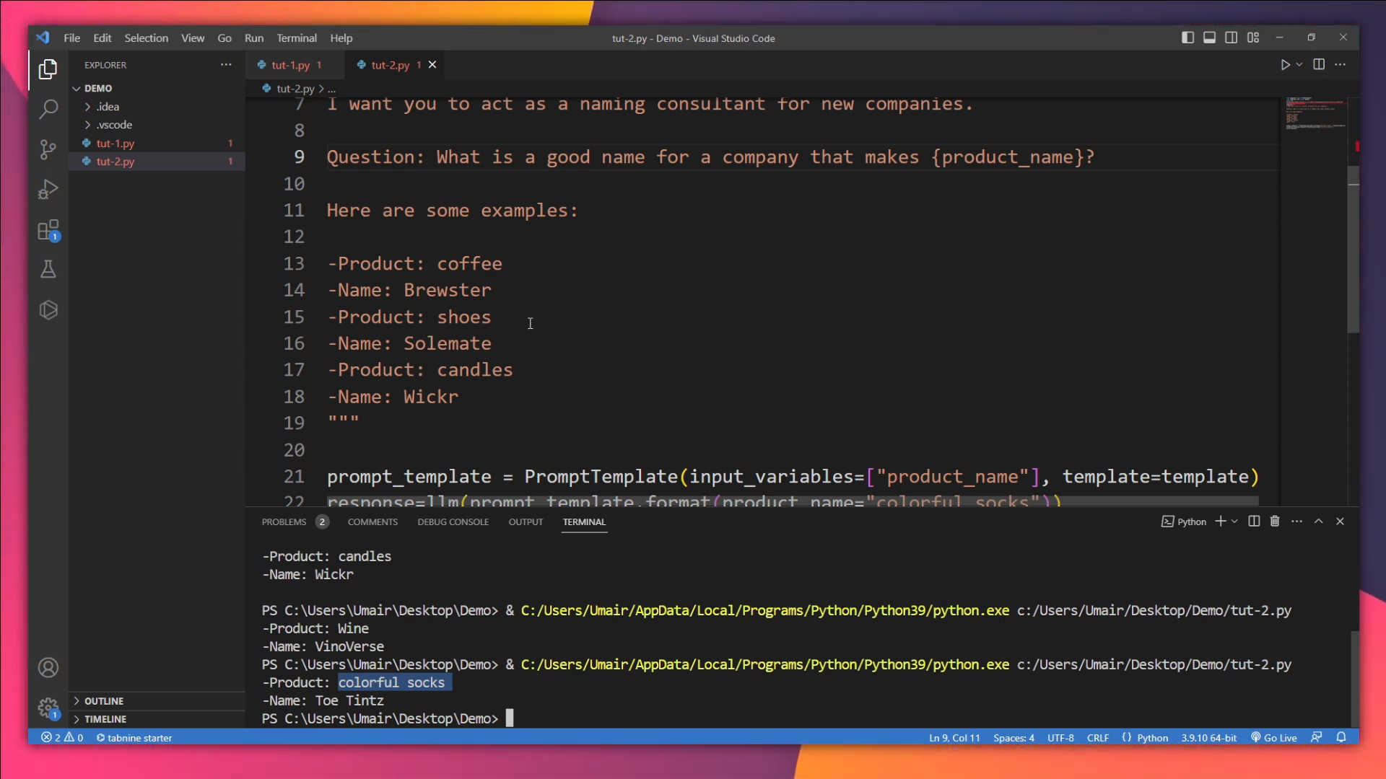